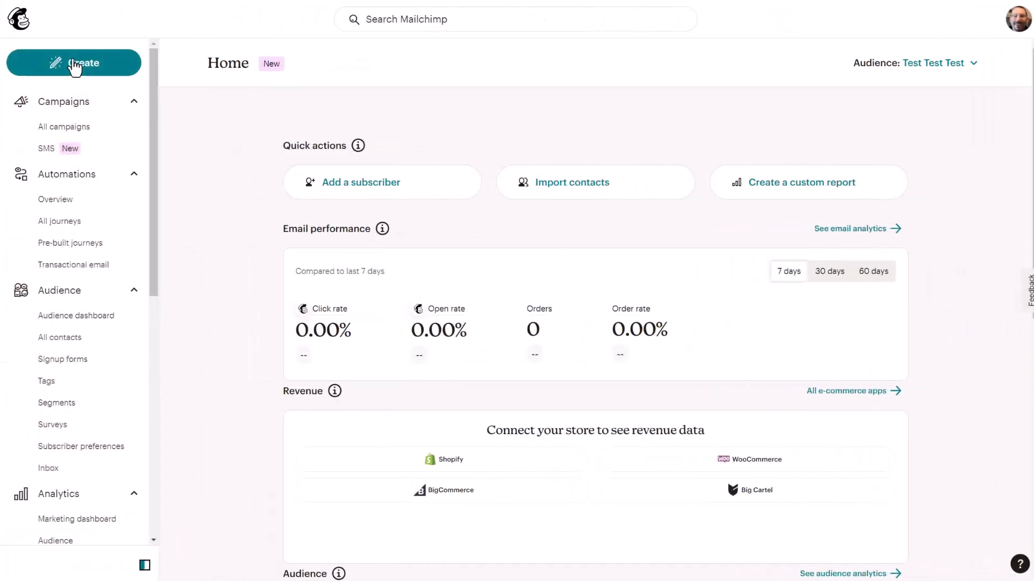
Create a draft email named 'BLOG CONTENT DEMO' and apply the Minimal starter template.
click(74, 62)
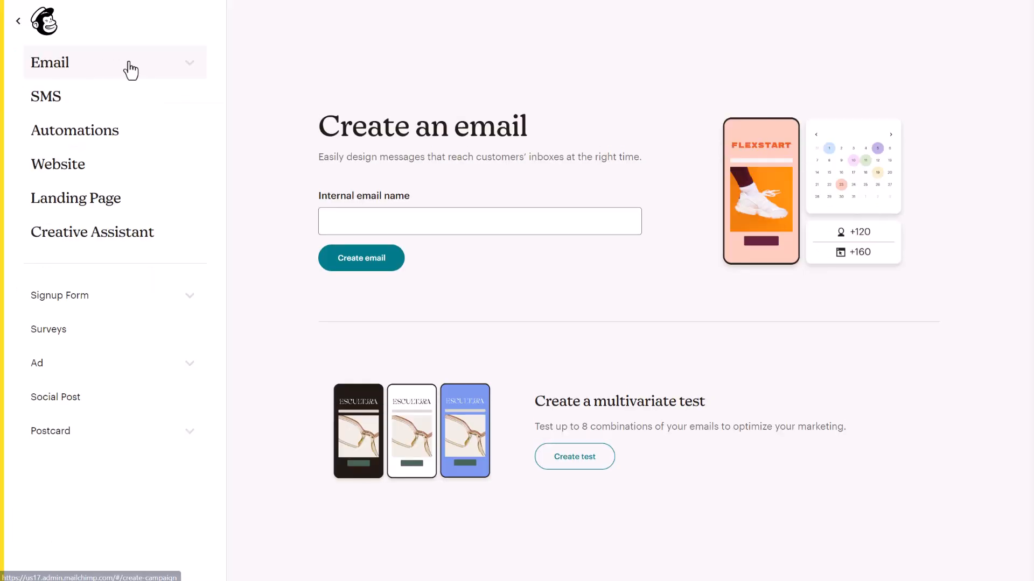
text(BLOG CONTENT EM)
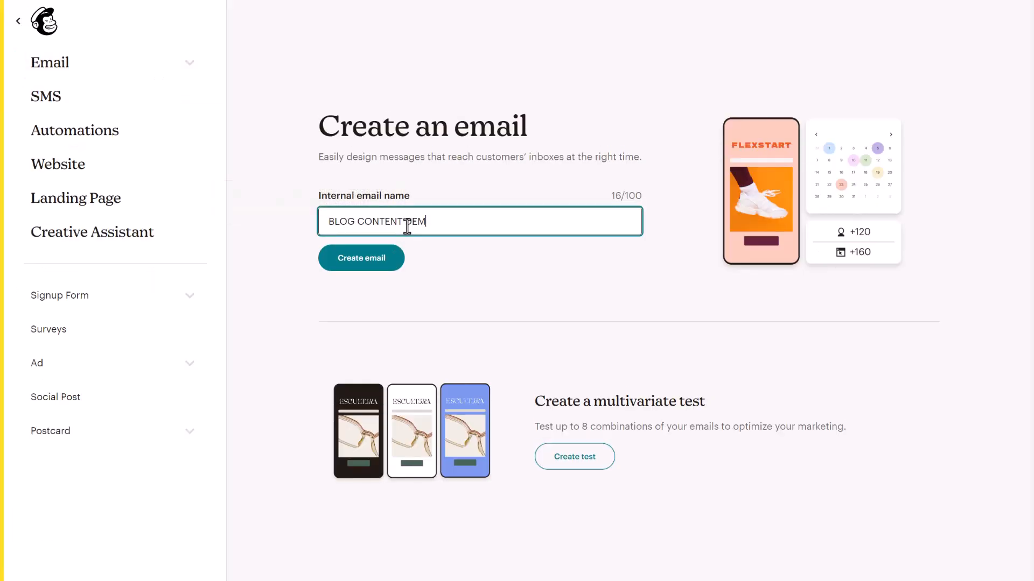
click(361, 258)
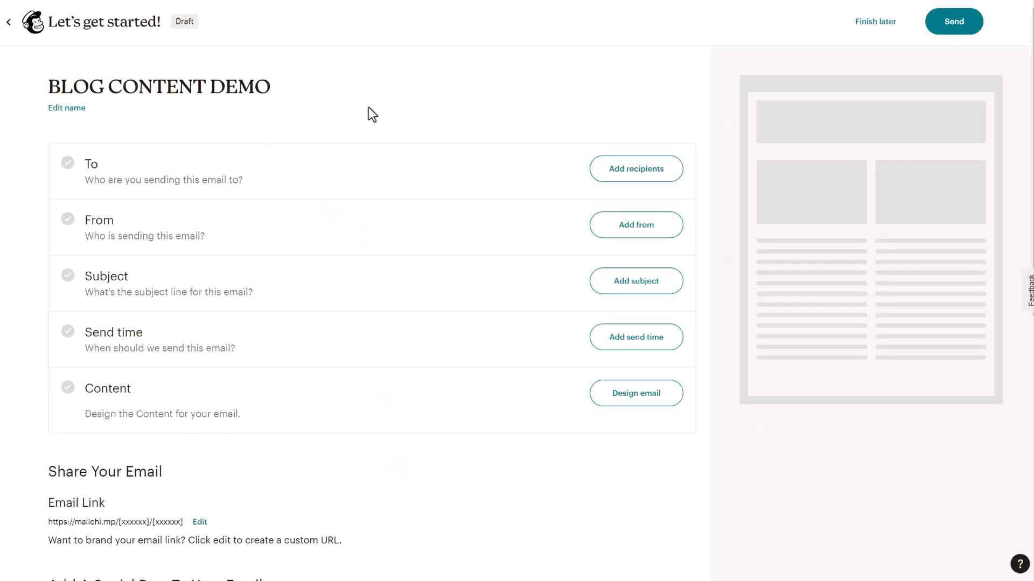
mouse_move(668, 396)
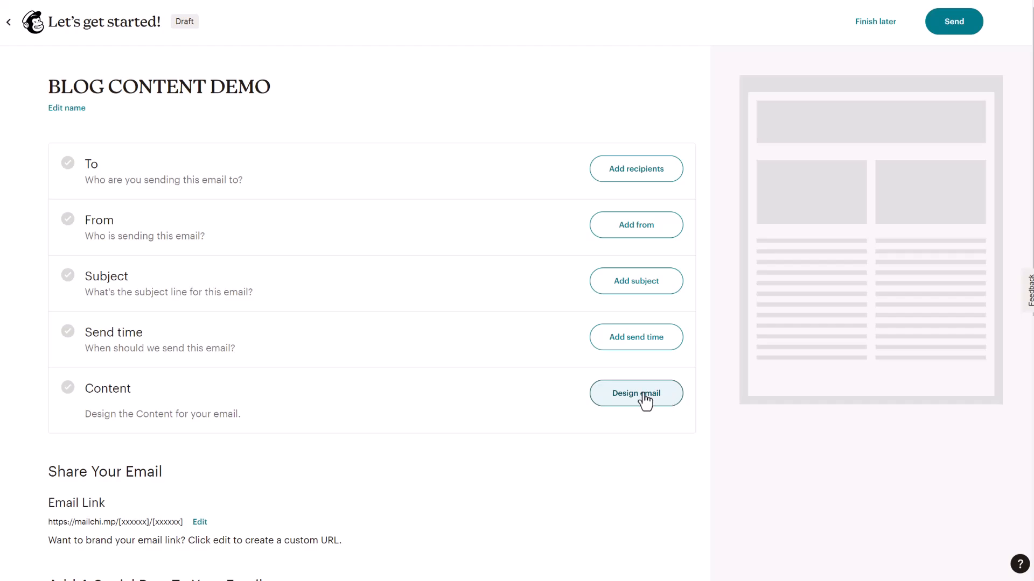
click(635, 393)
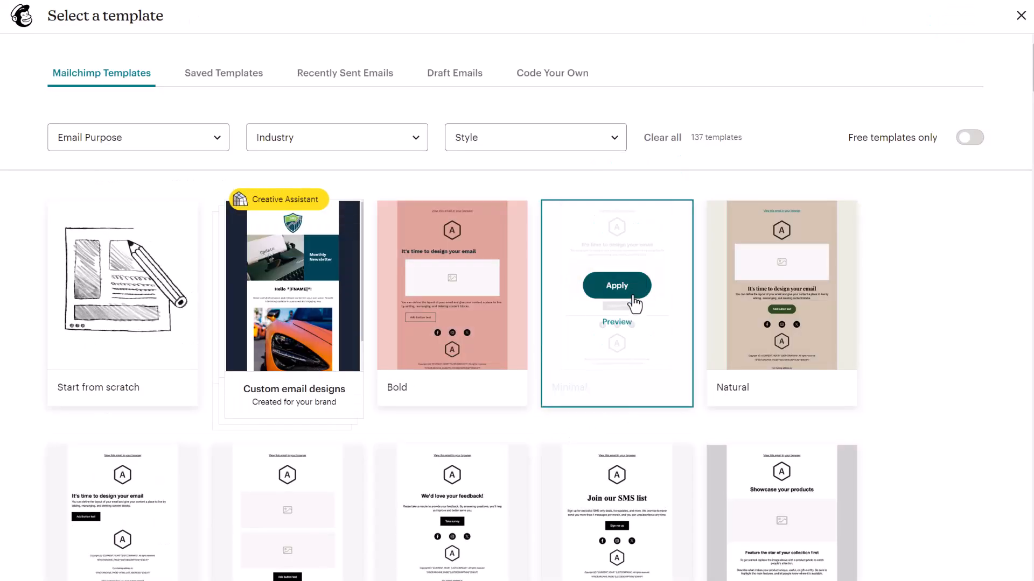
click(617, 286)
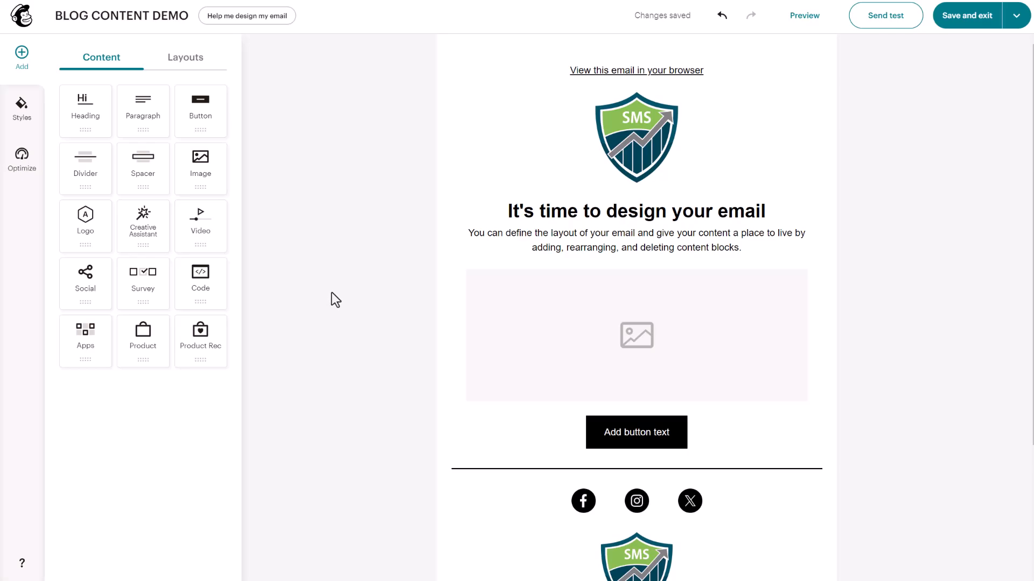
mouse_move(313, 299)
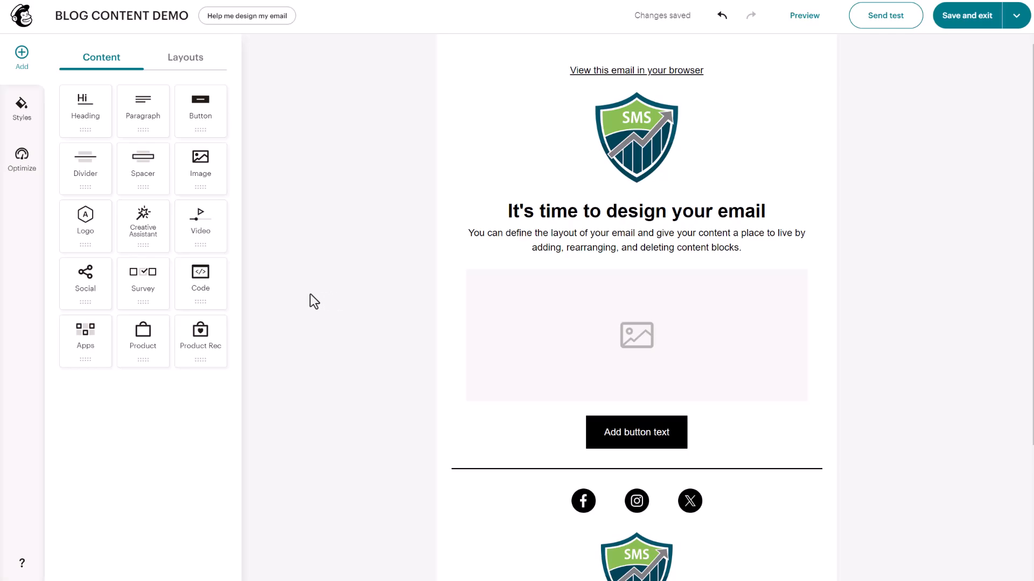
mouse_move(248, 357)
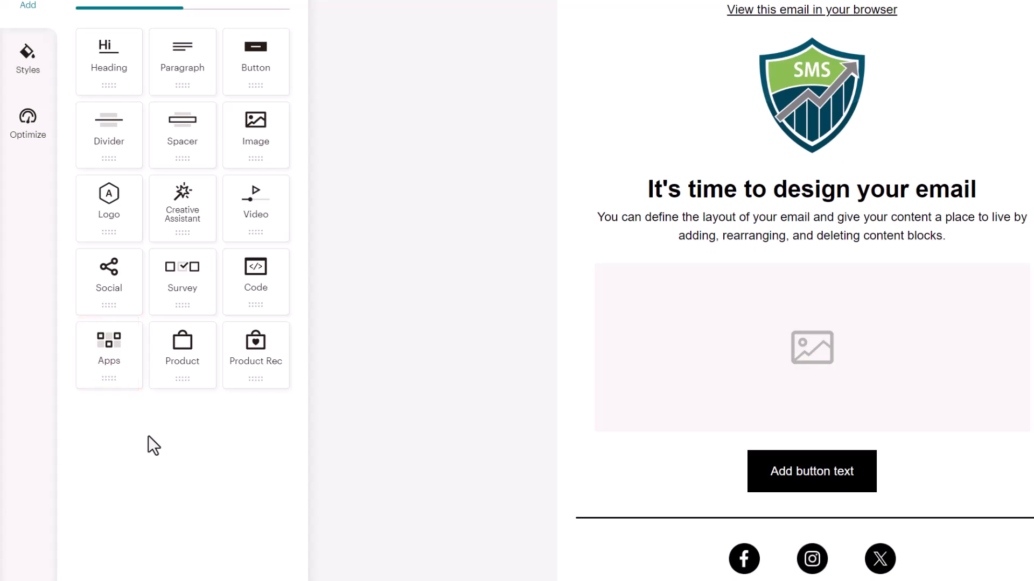
mouse_move(133, 444)
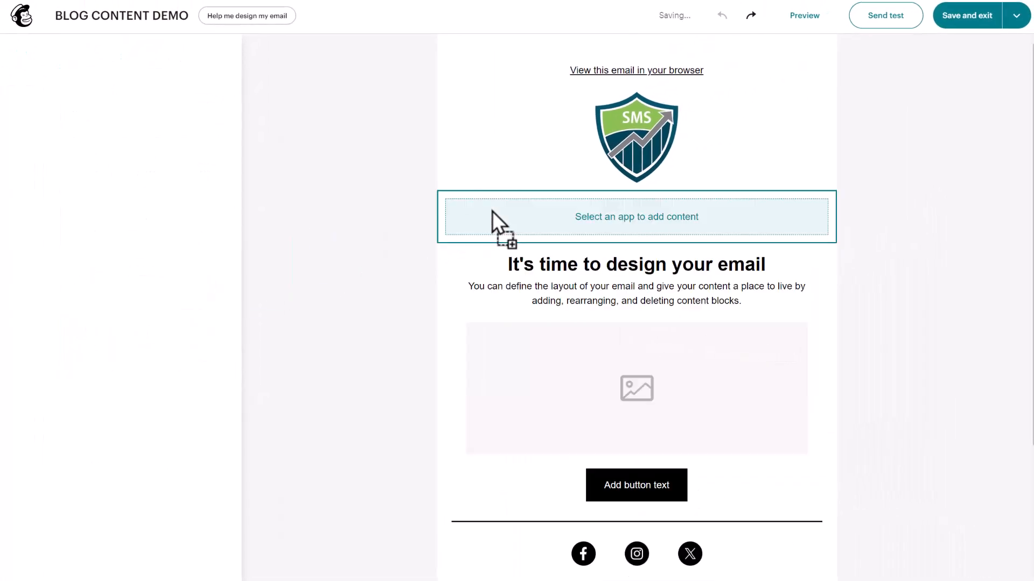
Turn the new block into a large Link Preview of the Larry Snow template tutorial post.
click(636, 217)
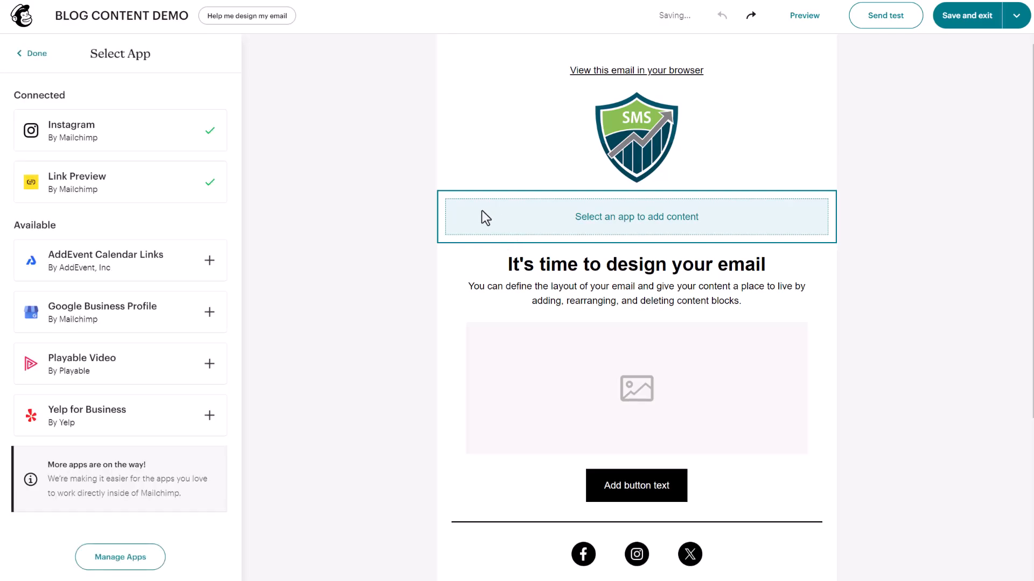
mouse_move(131, 186)
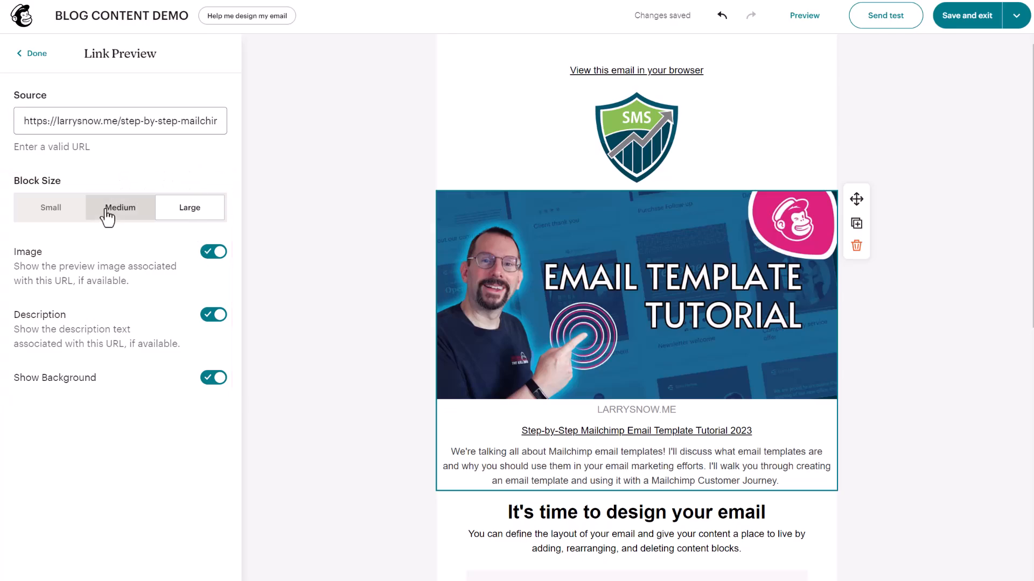
mouse_move(122, 233)
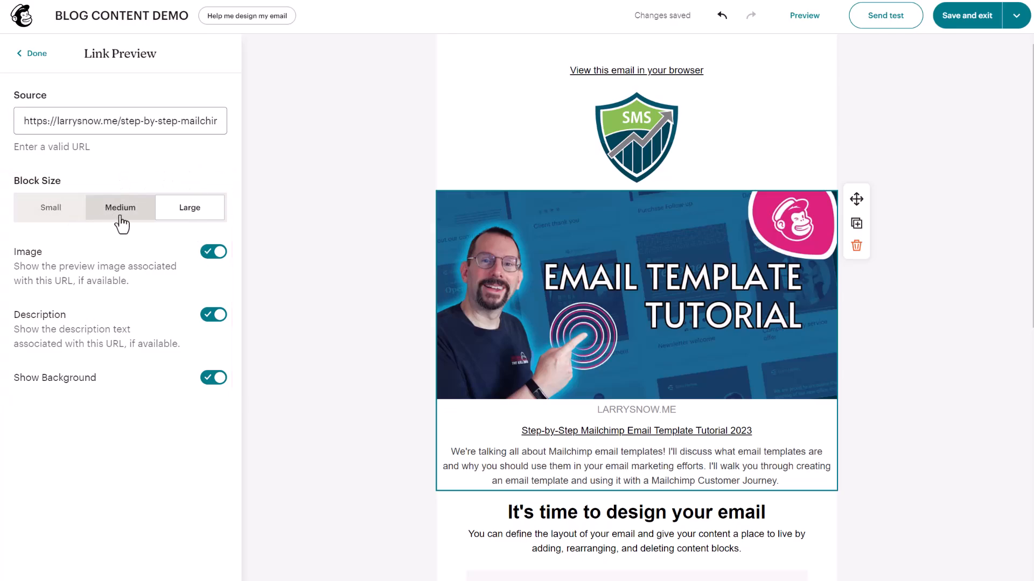
click(189, 208)
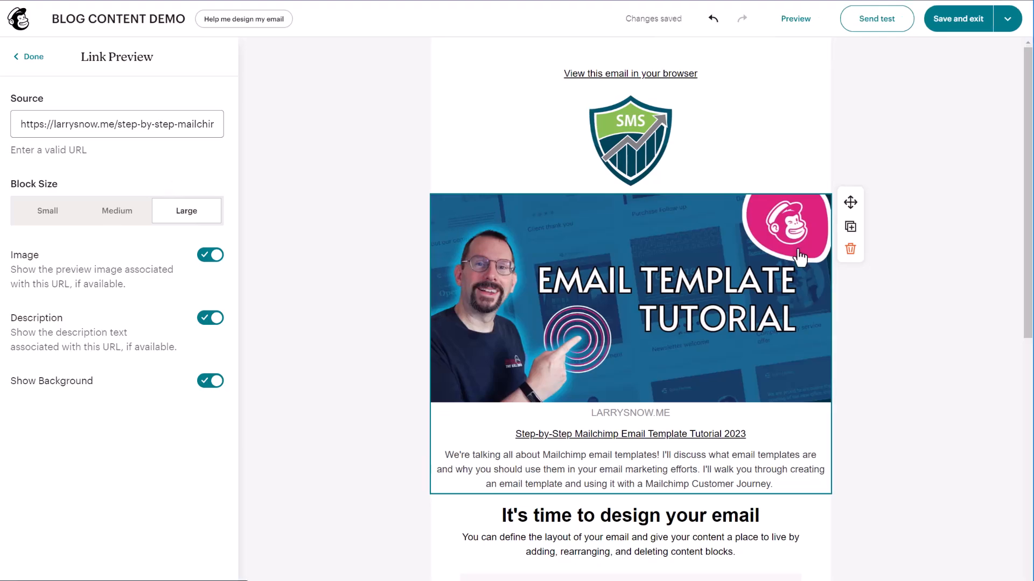
Duplicate the preview, point the copy at the boost-revenue-fast-with-lead-magnets post, then remove it.
click(850, 227)
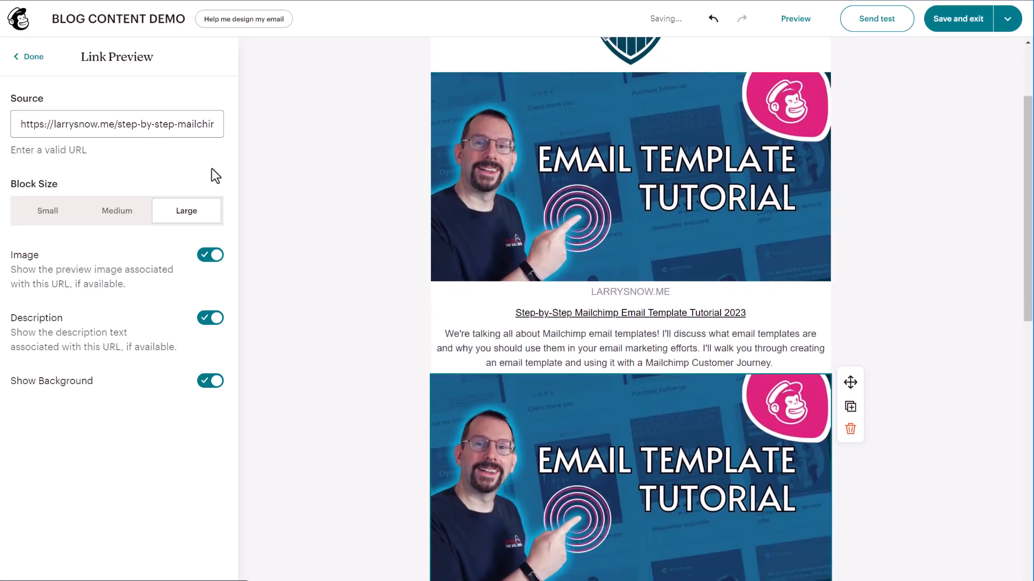
click(139, 125)
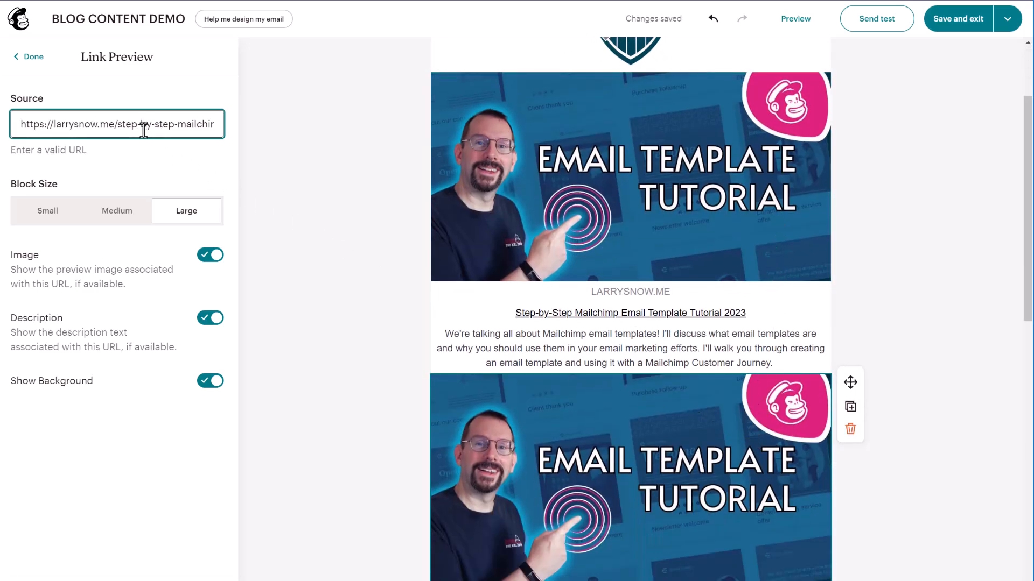
text(nd-boost-revenue-fast-with-lead-magnets/)
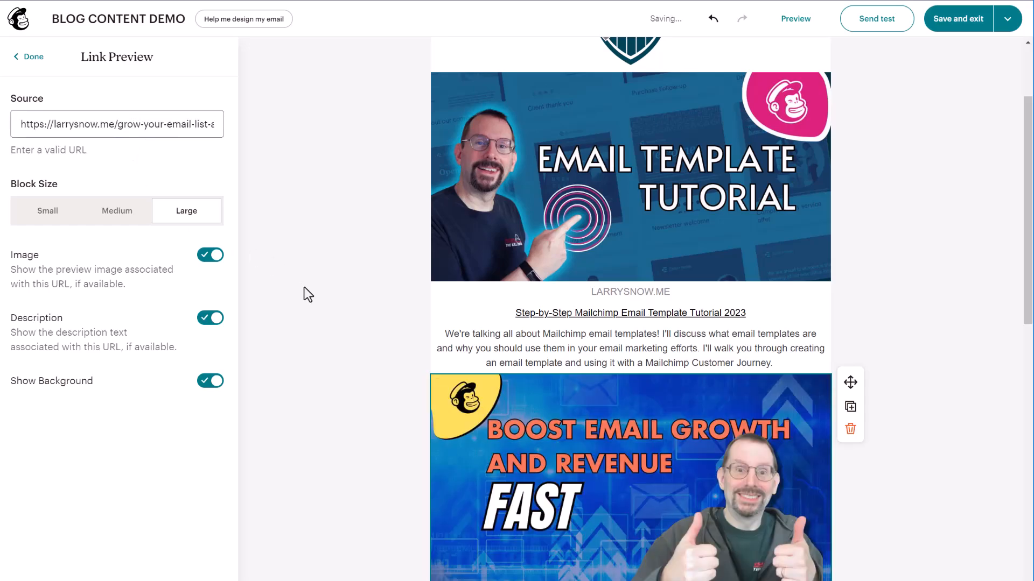
click(31, 56)
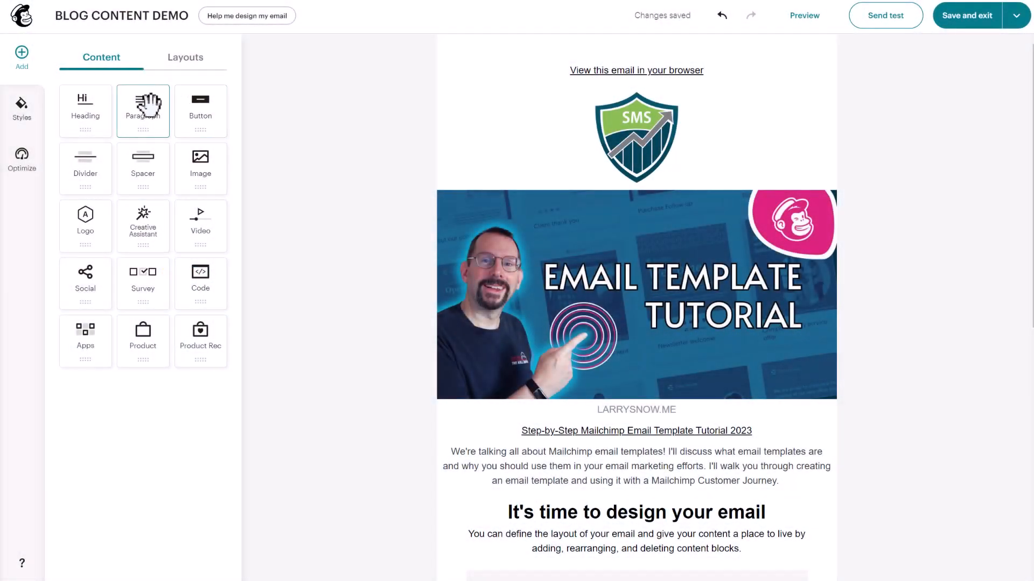
Drop a Paragraph block below the tutorial preview and insert the RSS Feed Items merge tag.
drag(142, 111, 557, 508)
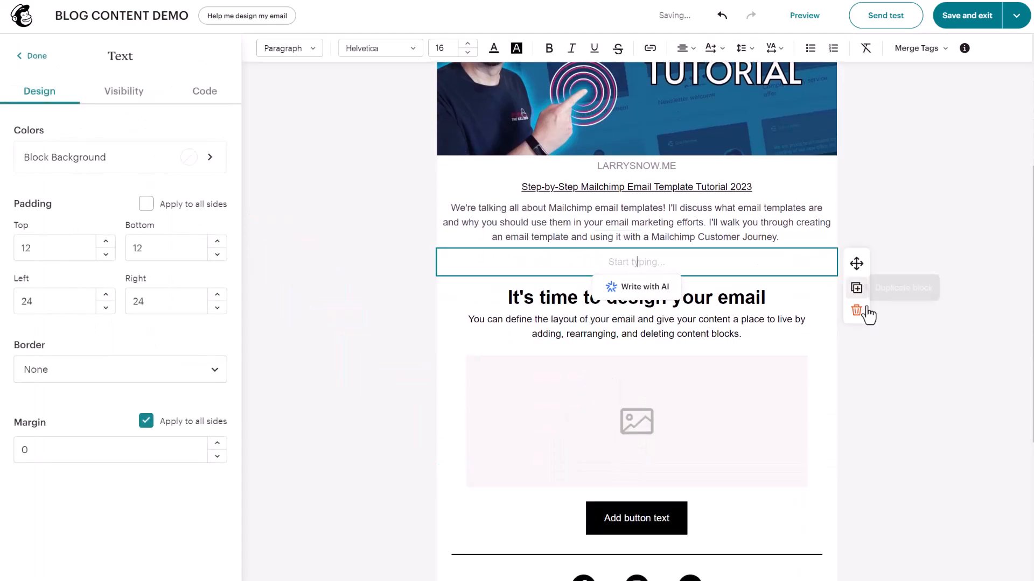
mouse_move(904, 168)
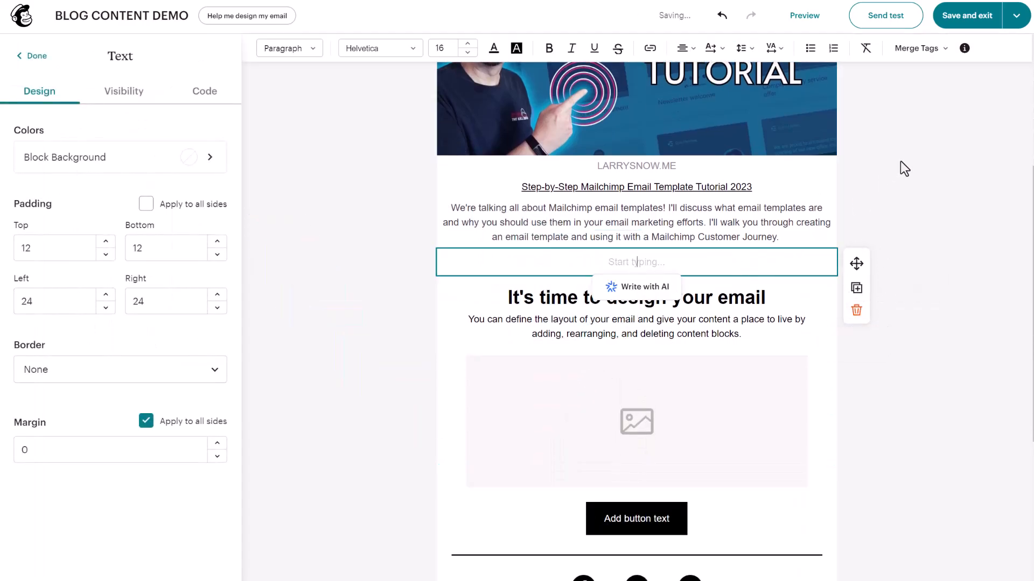
click(916, 47)
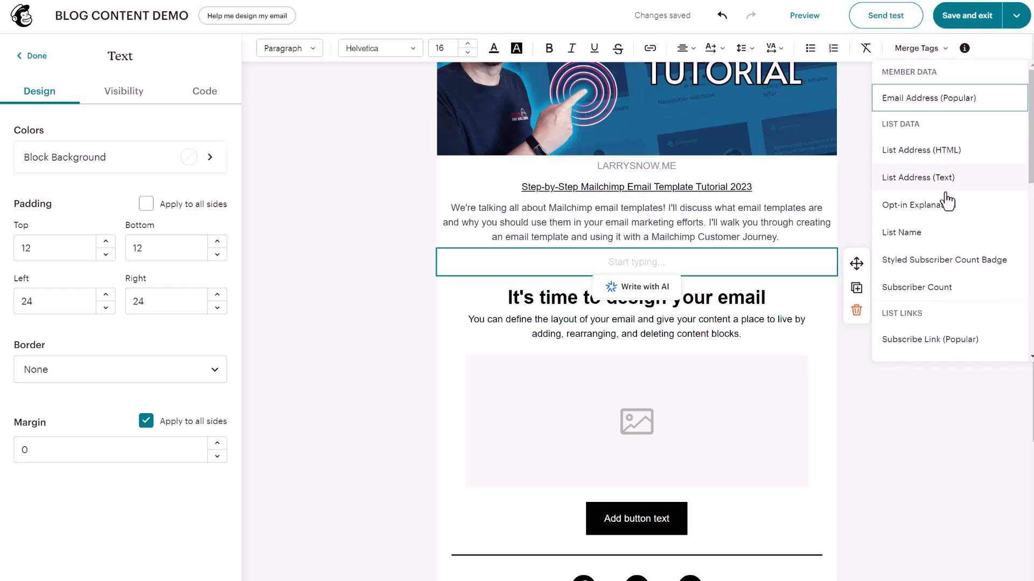
scroll(down, 3)
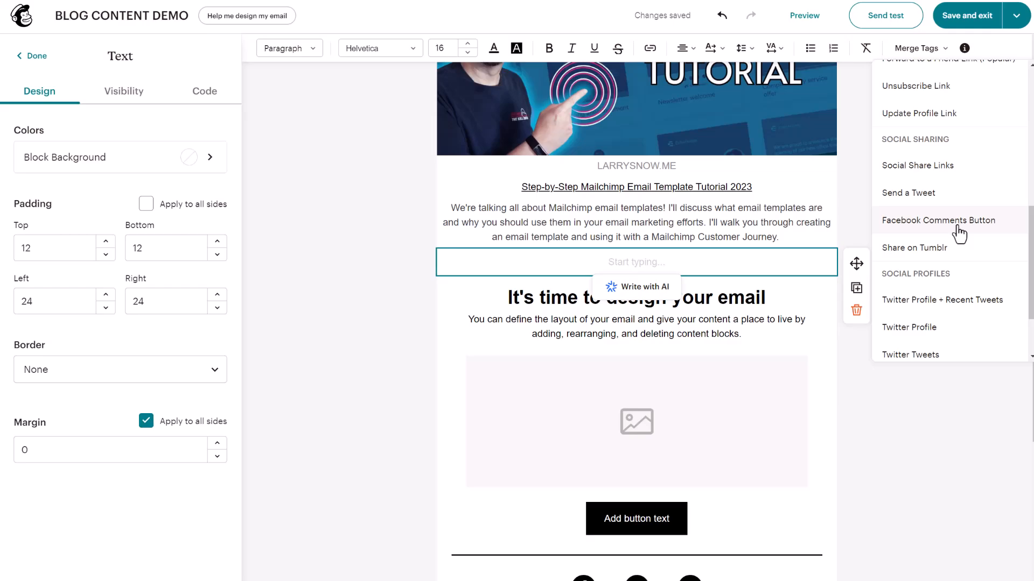
scroll(down, 3)
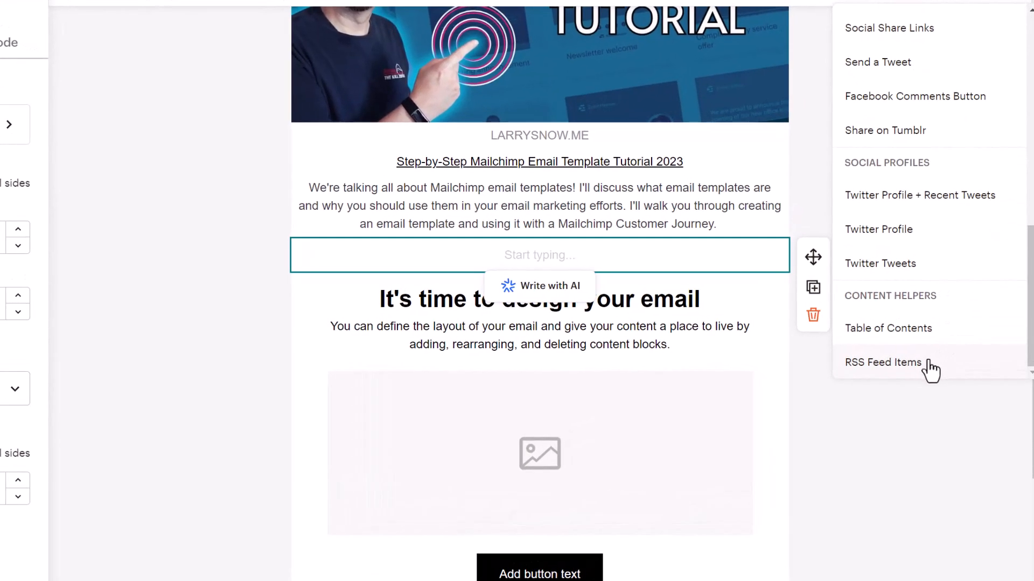
click(883, 362)
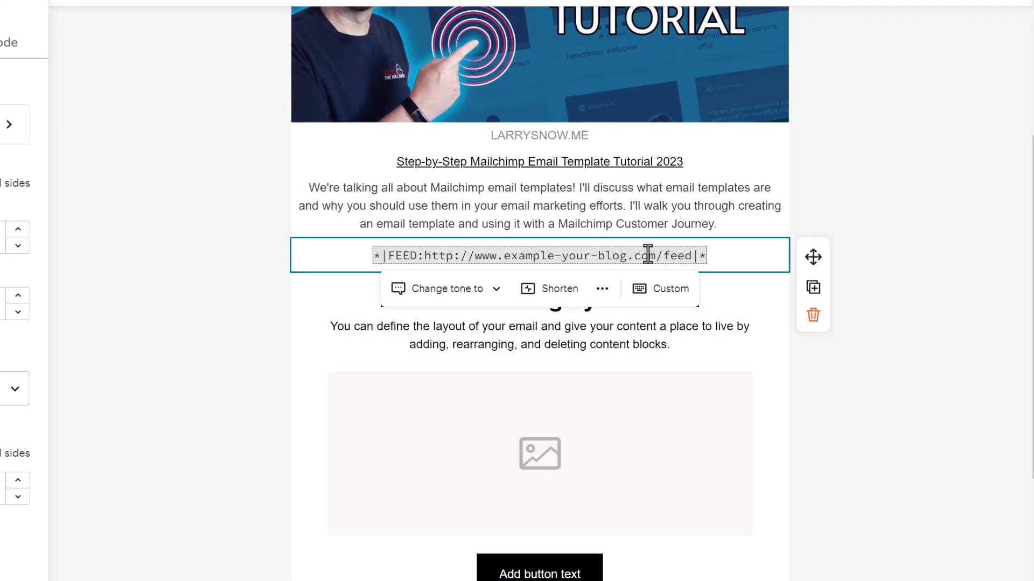
double_click(642, 256)
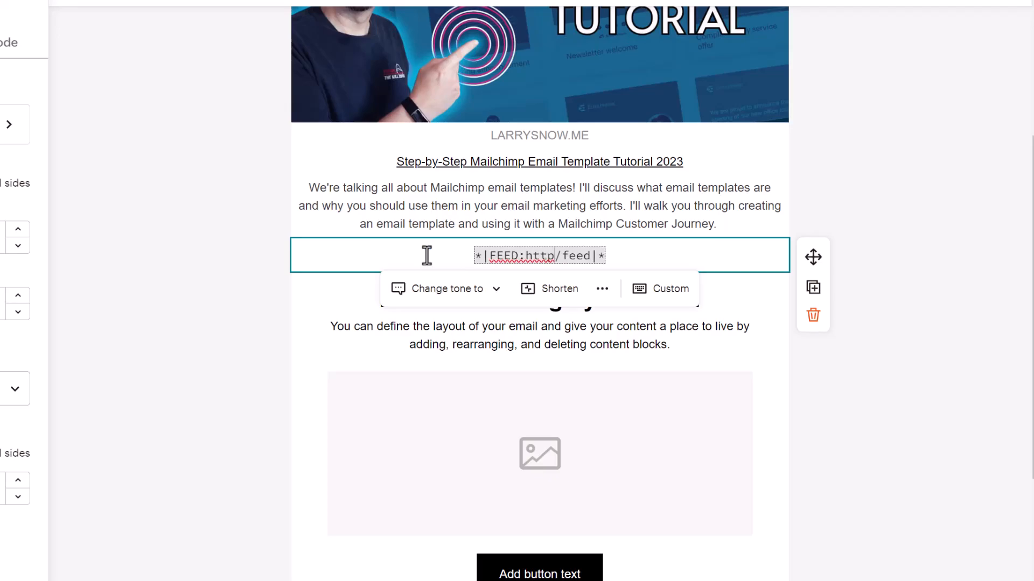
text(https://larry/feed)
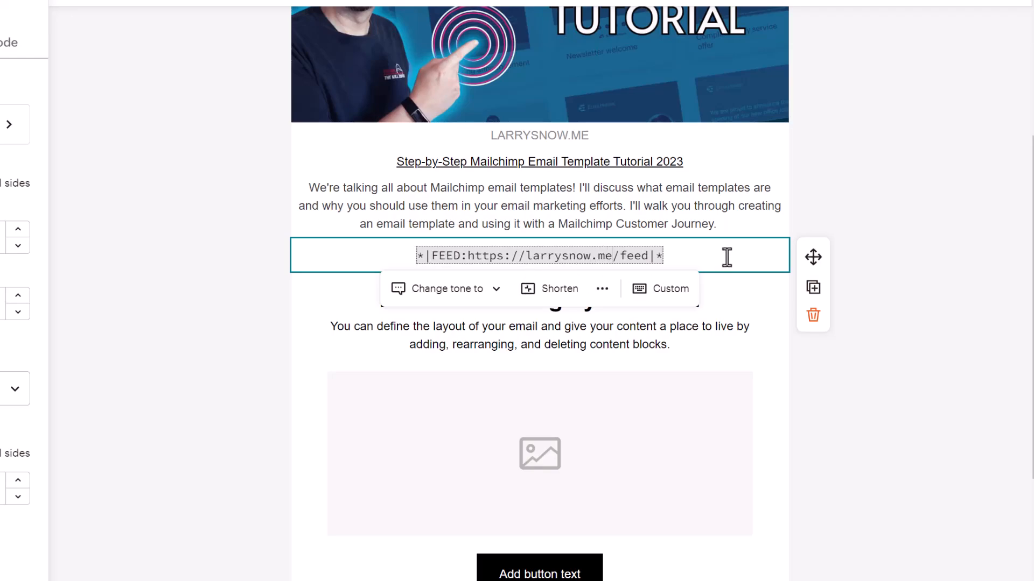
mouse_move(730, 255)
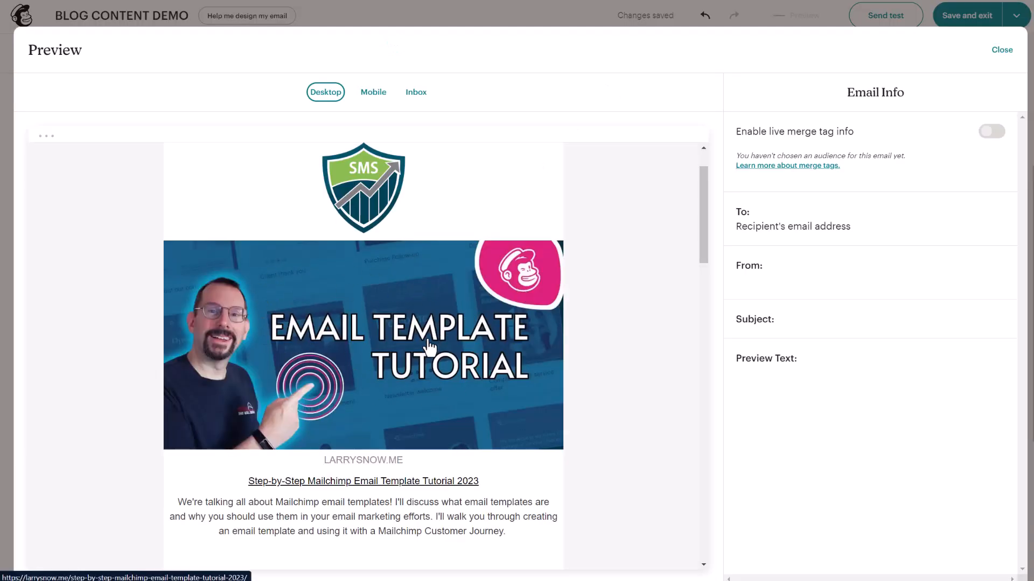
Scroll the desktop preview to view the auto-populated larrysnow.me blog posts.
scroll(down, 3)
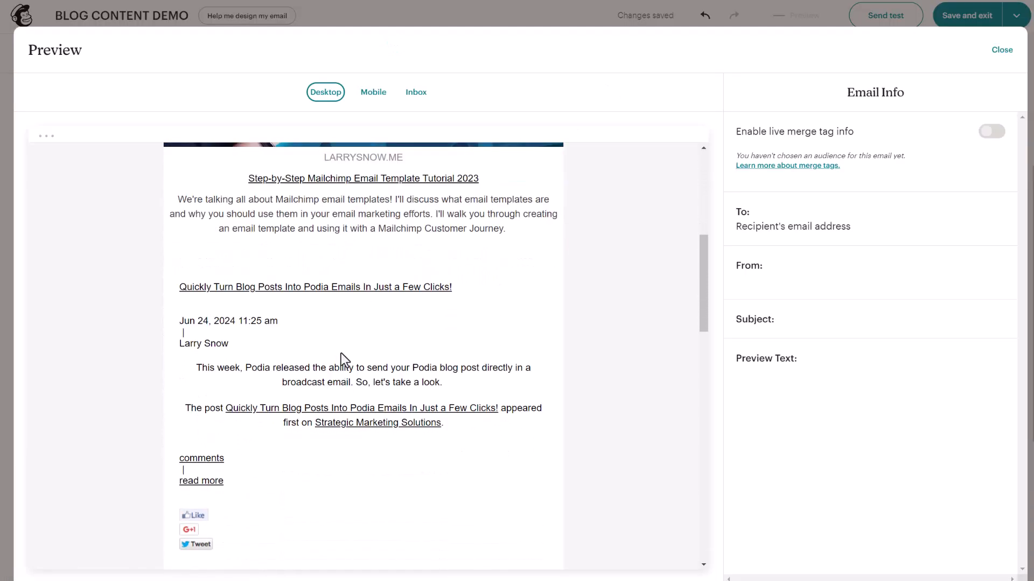
mouse_move(491, 337)
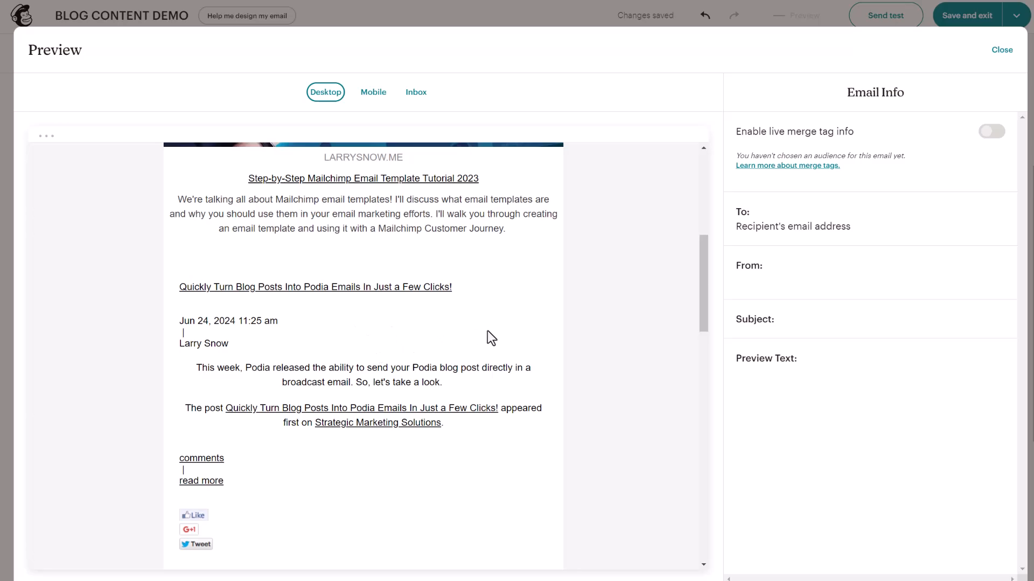
scroll(down, 3)
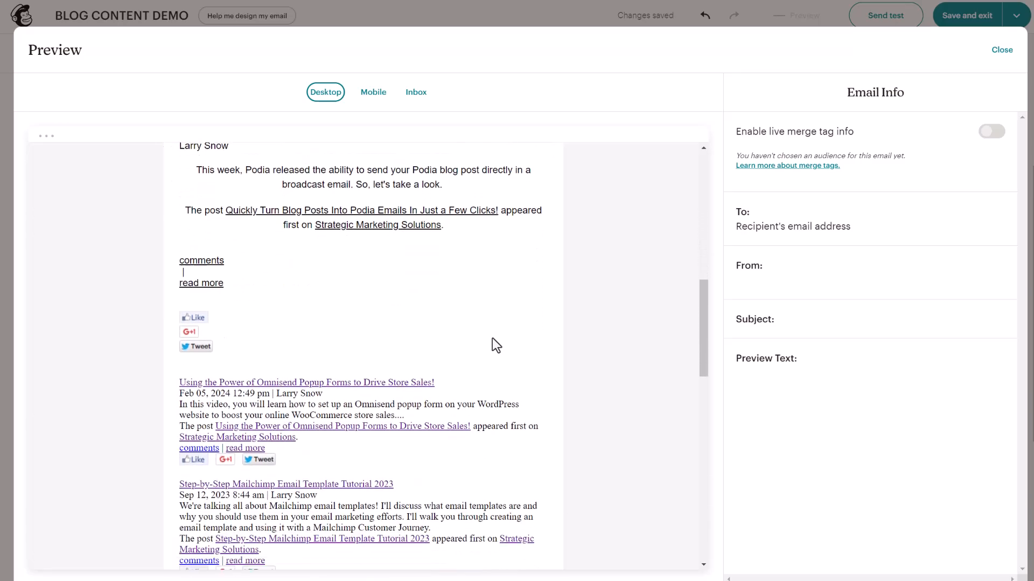
scroll(down, 3)
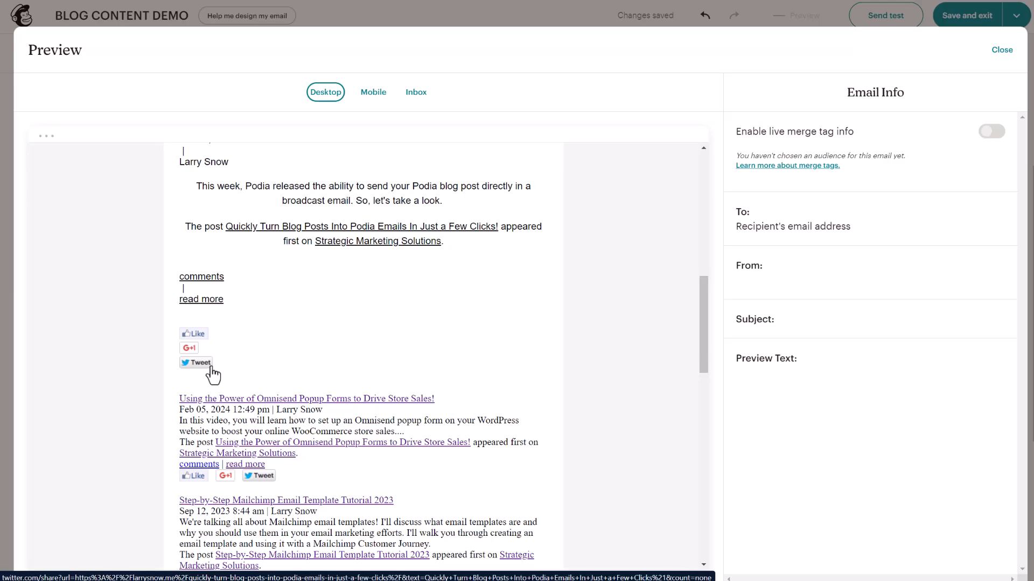
mouse_move(228, 368)
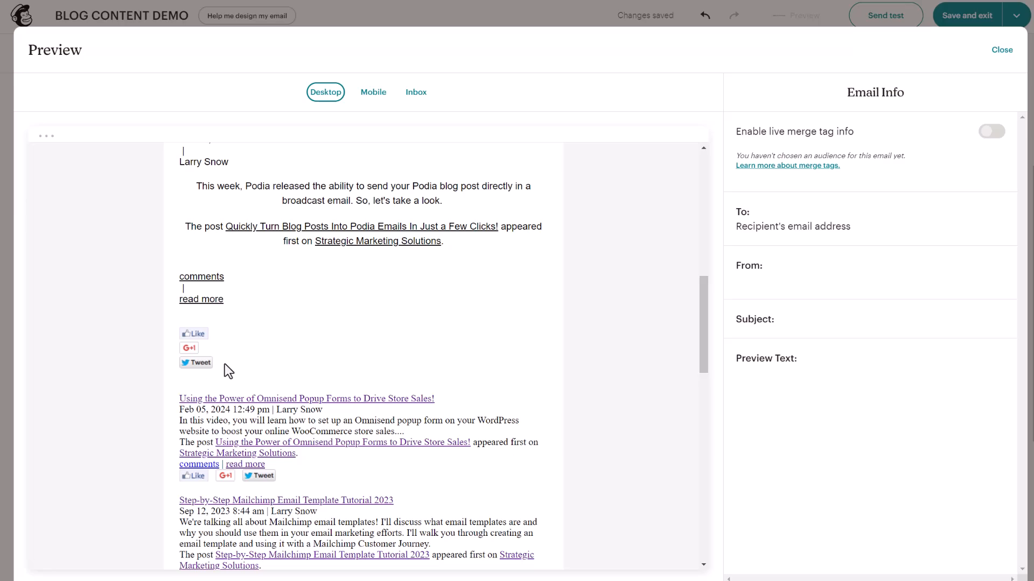
mouse_move(241, 373)
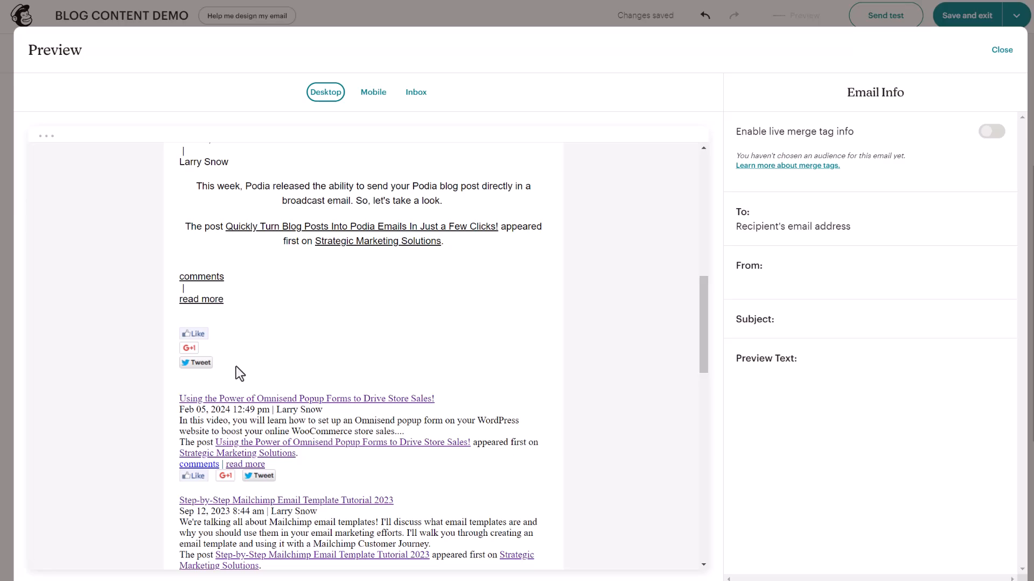
mouse_move(711, 212)
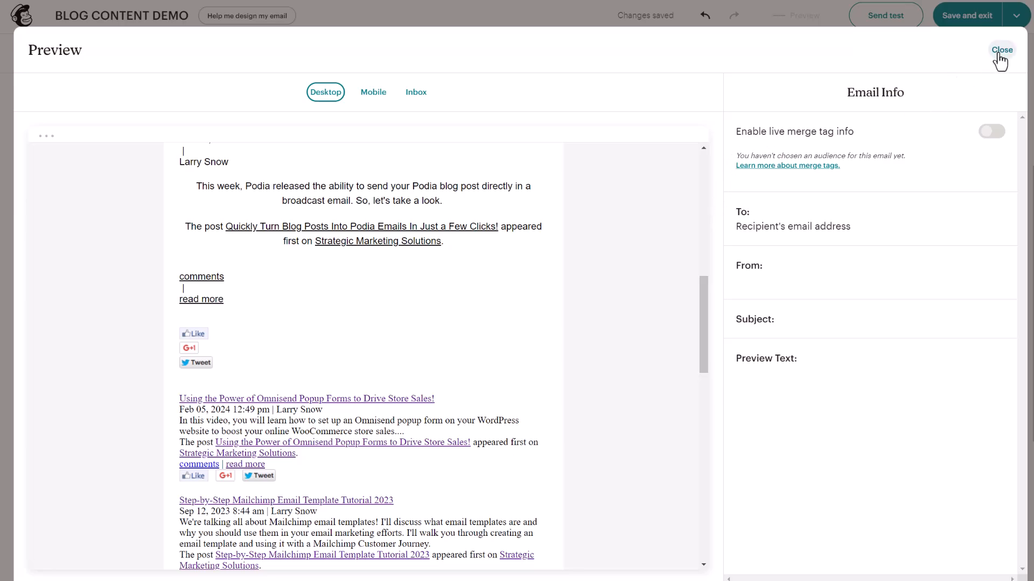
Close the preview and read the Feedblock RSS Merge Tags article through channel and item tags.
click(1001, 49)
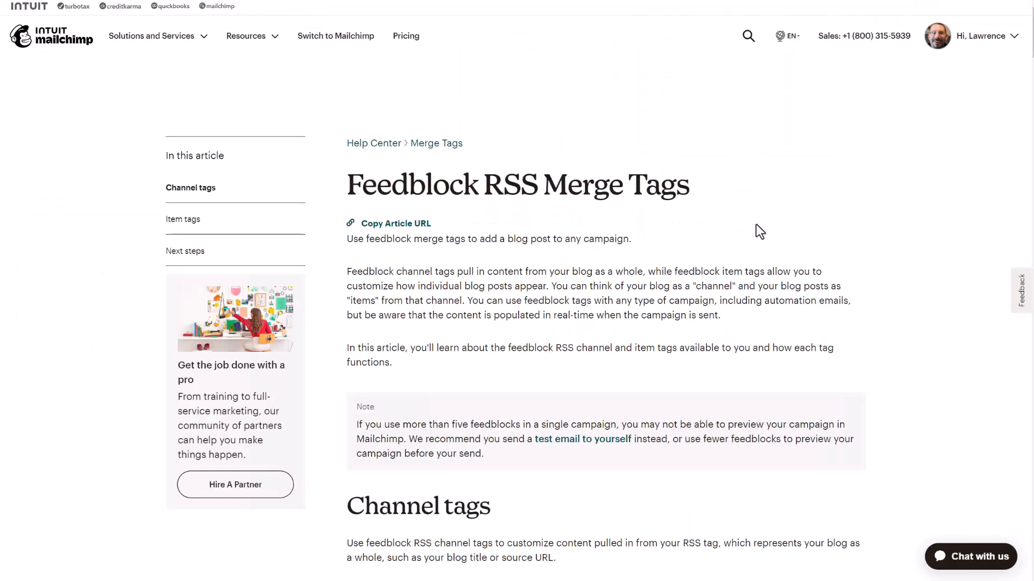
scroll(down, 3)
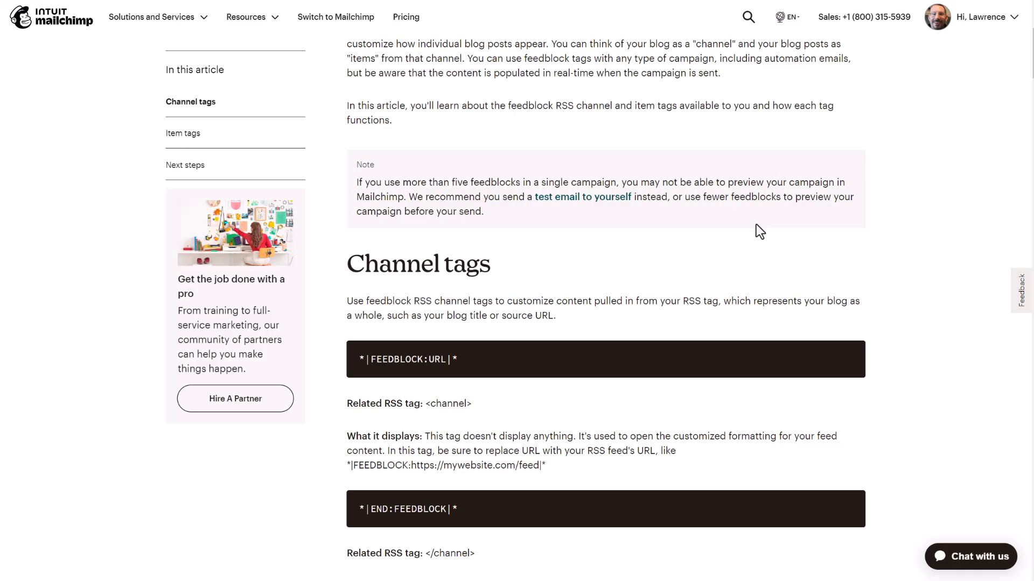
scroll(down, 3)
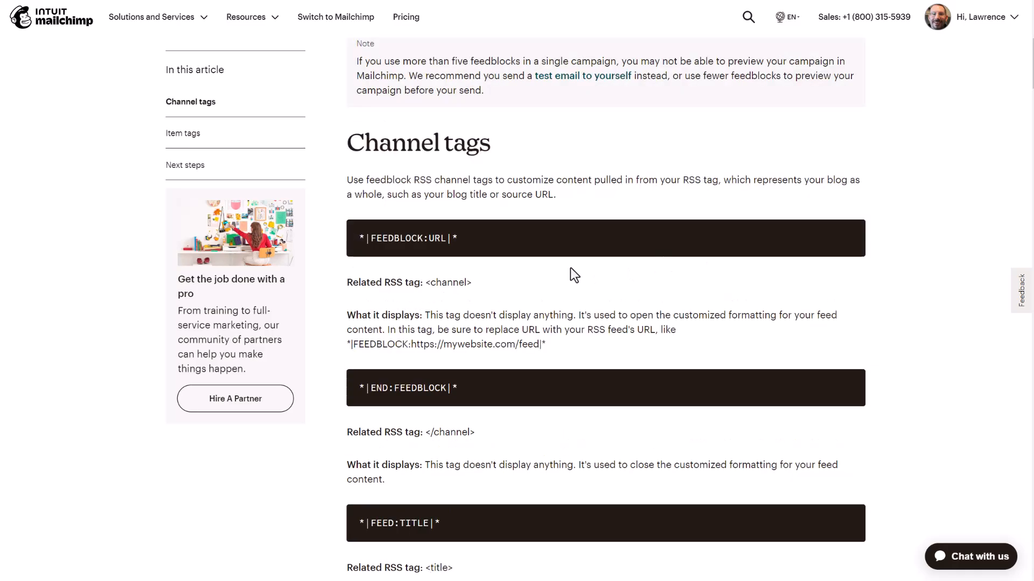
mouse_move(527, 286)
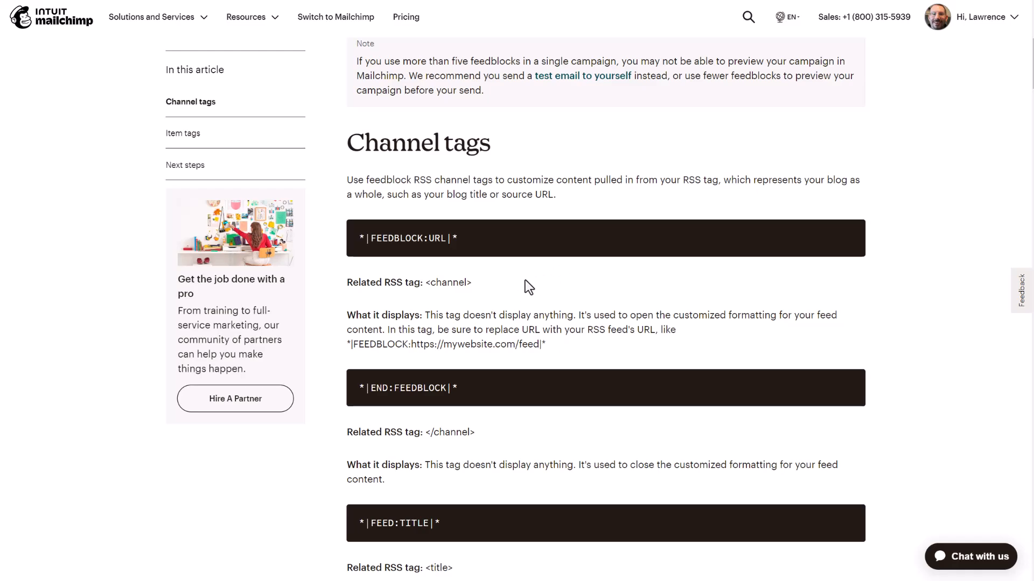
mouse_move(421, 395)
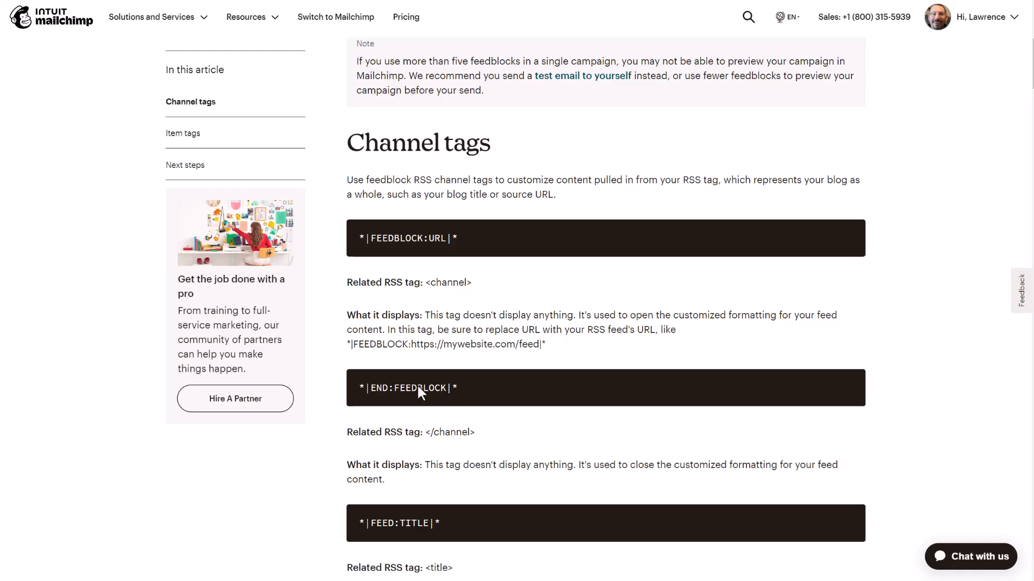
scroll(down, 3)
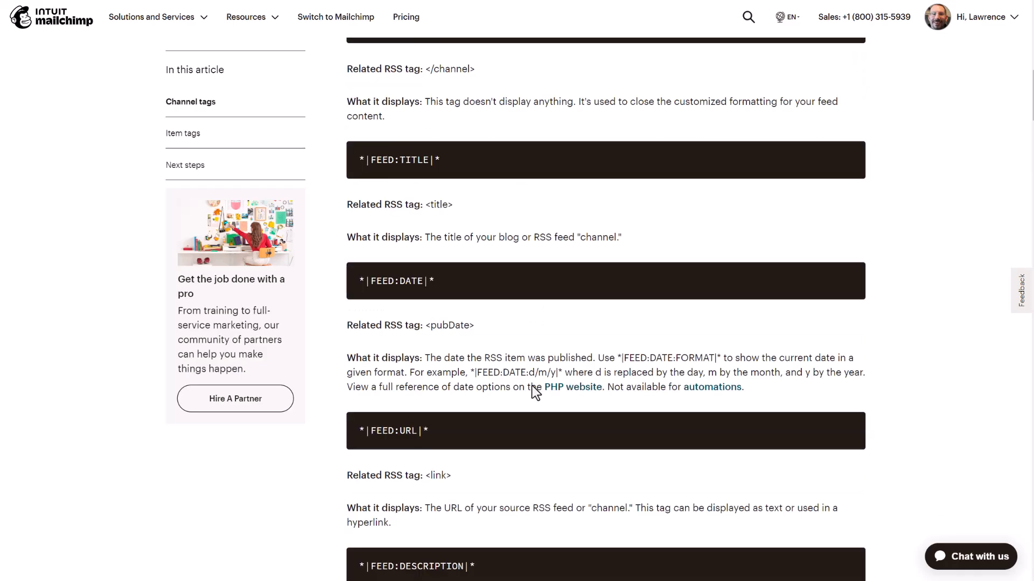
scroll(down, 3)
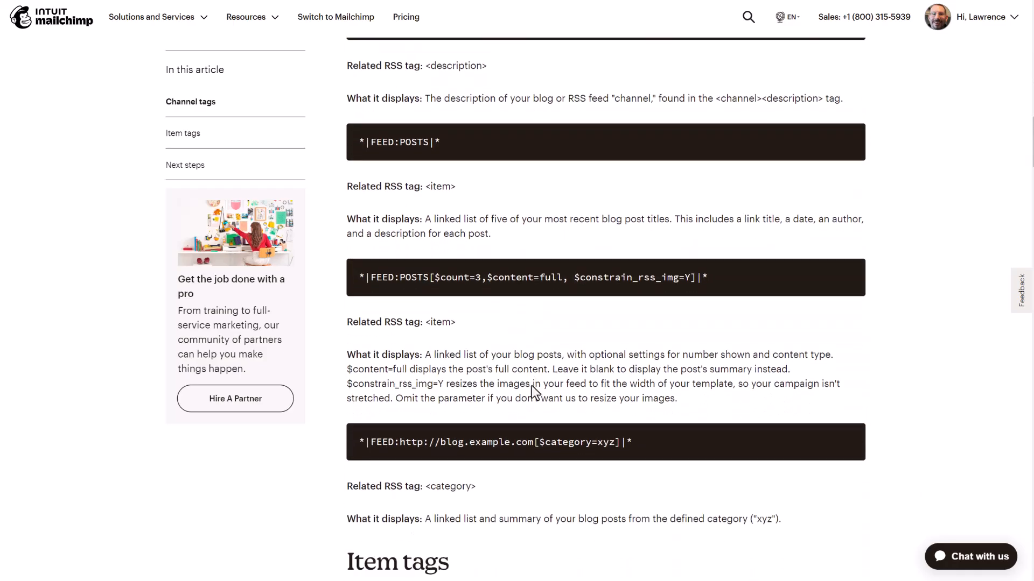
scroll(down, 3)
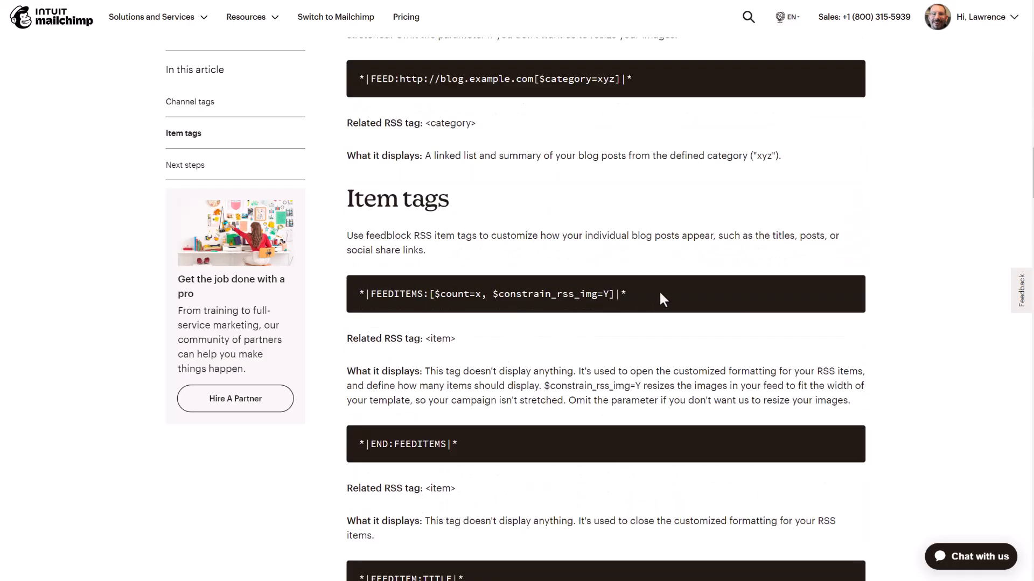
mouse_move(438, 439)
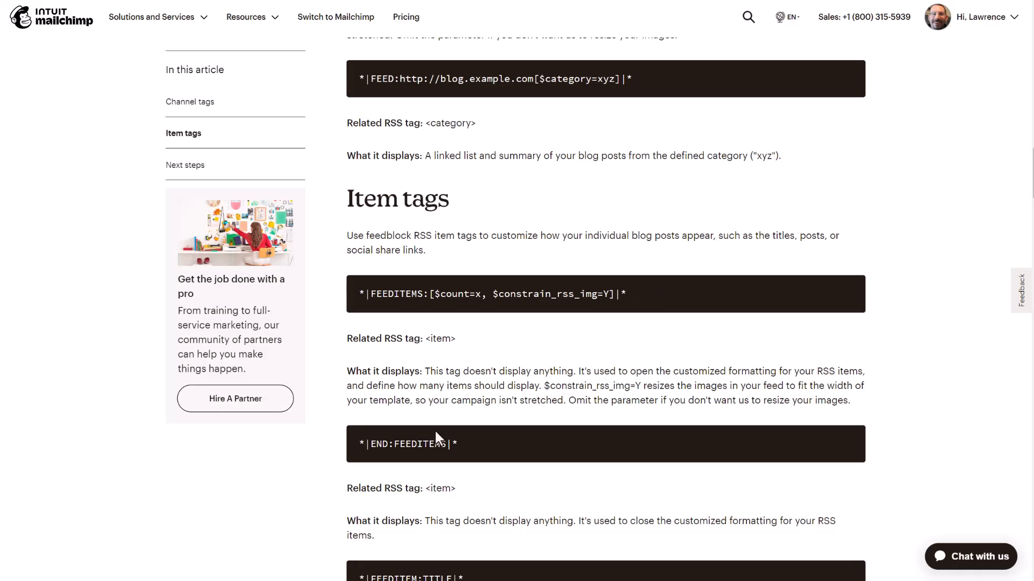
mouse_move(467, 43)
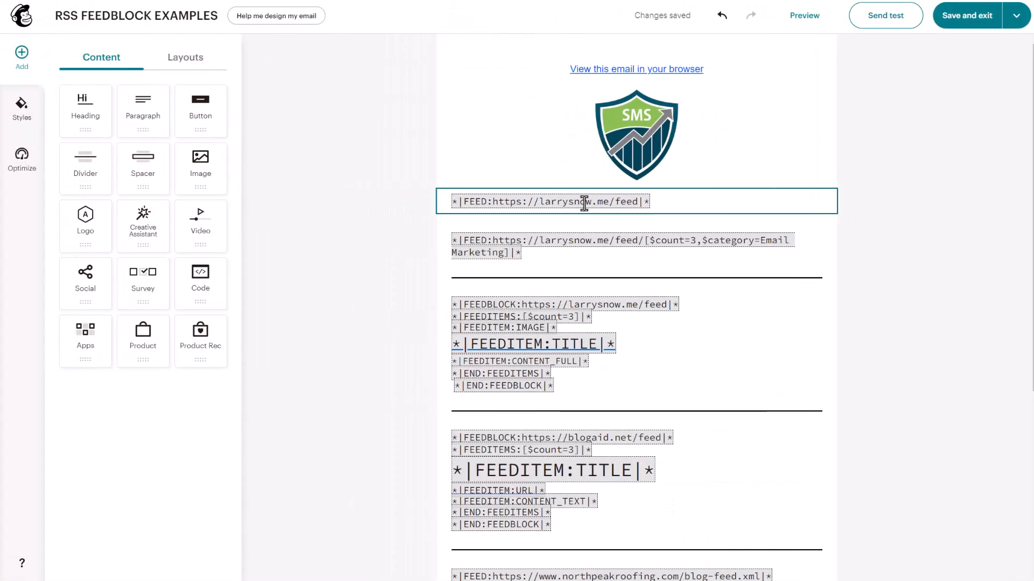
Edit the plain FEED tag block and the FEED tag with count and category, highlighting $count.
click(584, 201)
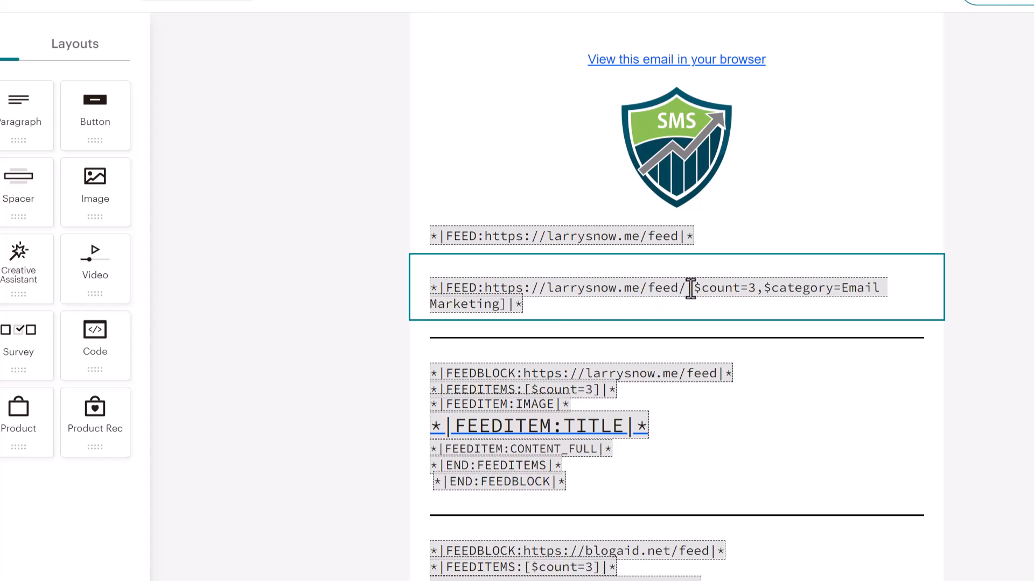
click(690, 288)
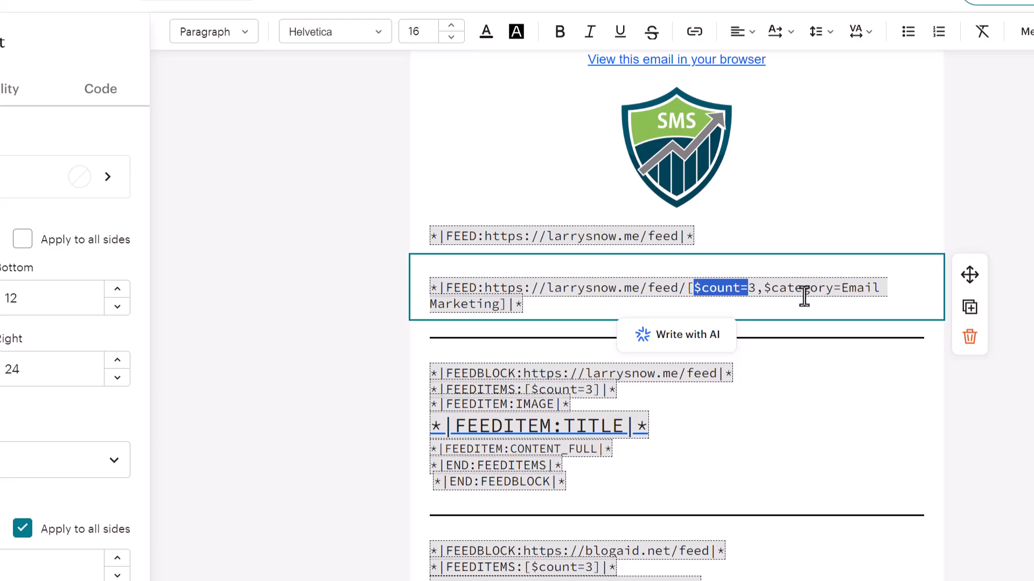
click(749, 288)
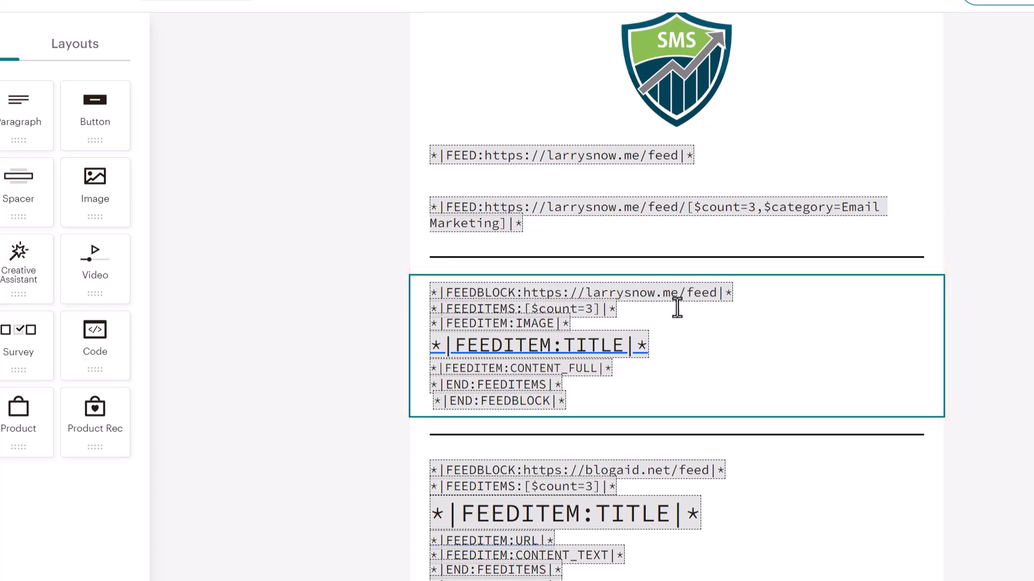
mouse_move(533, 315)
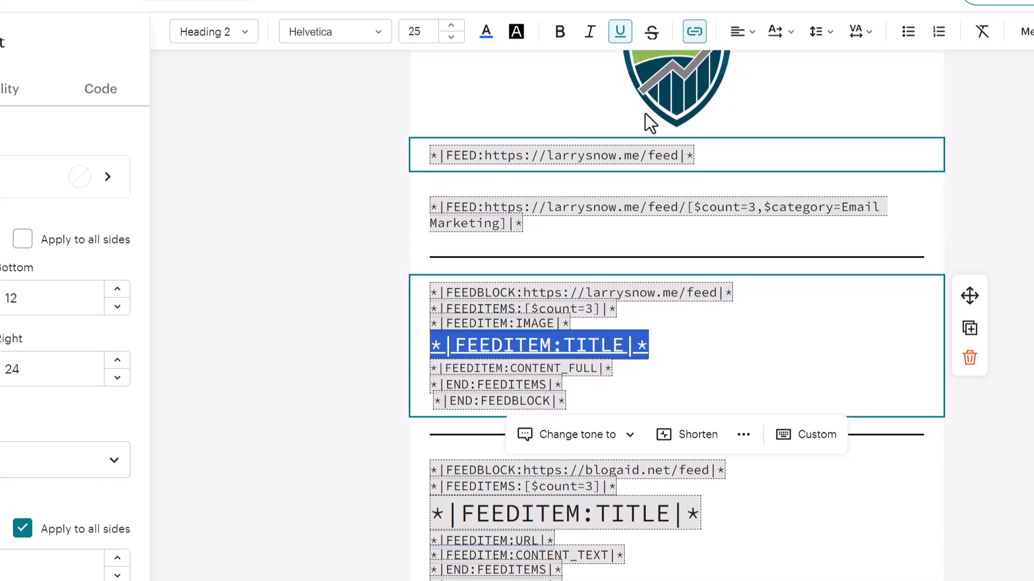
Link the FEEDITEM:TITLE tag to *|FEEDITEM:URL|*, opening in a new tab.
click(694, 31)
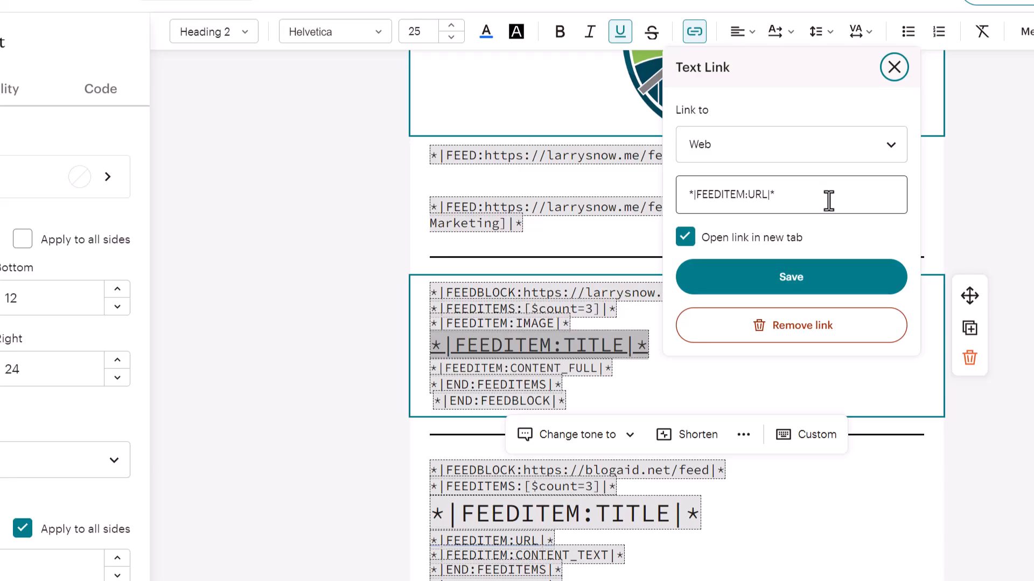
click(894, 67)
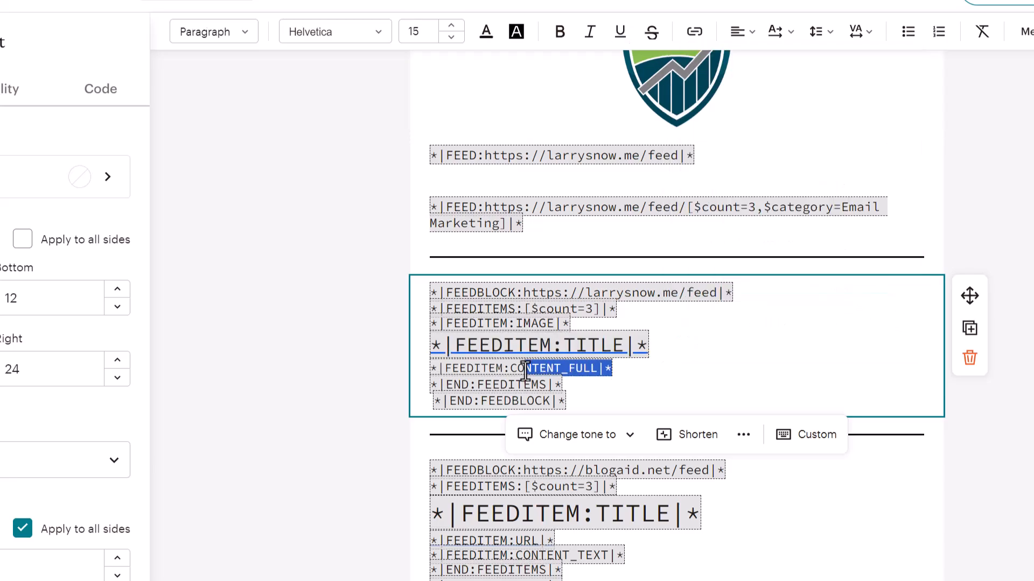
mouse_move(672, 373)
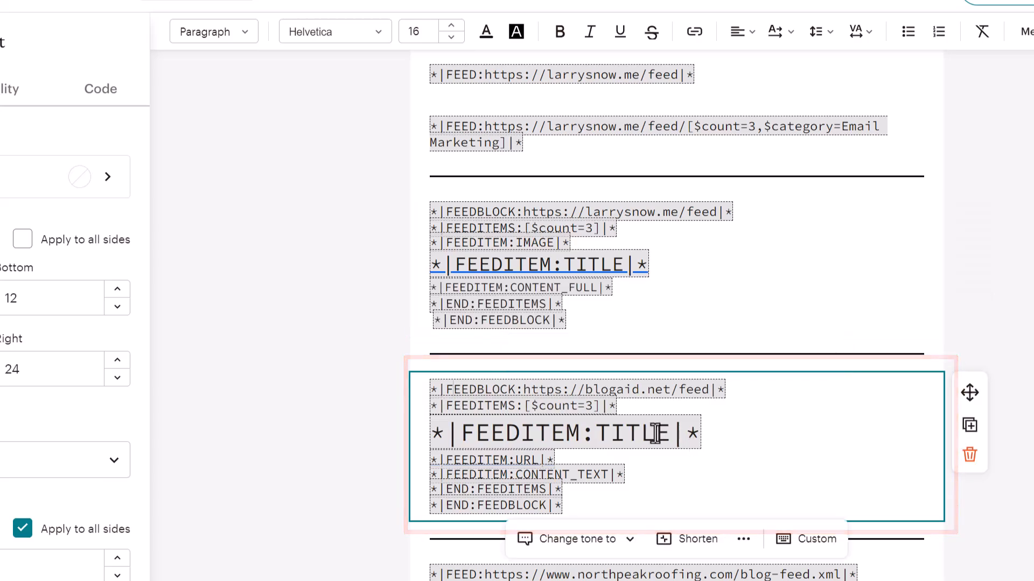
Select the CONTENT_TEXT merge tag word in the blogaid.net FEEDBLOCK example.
double_click(493, 489)
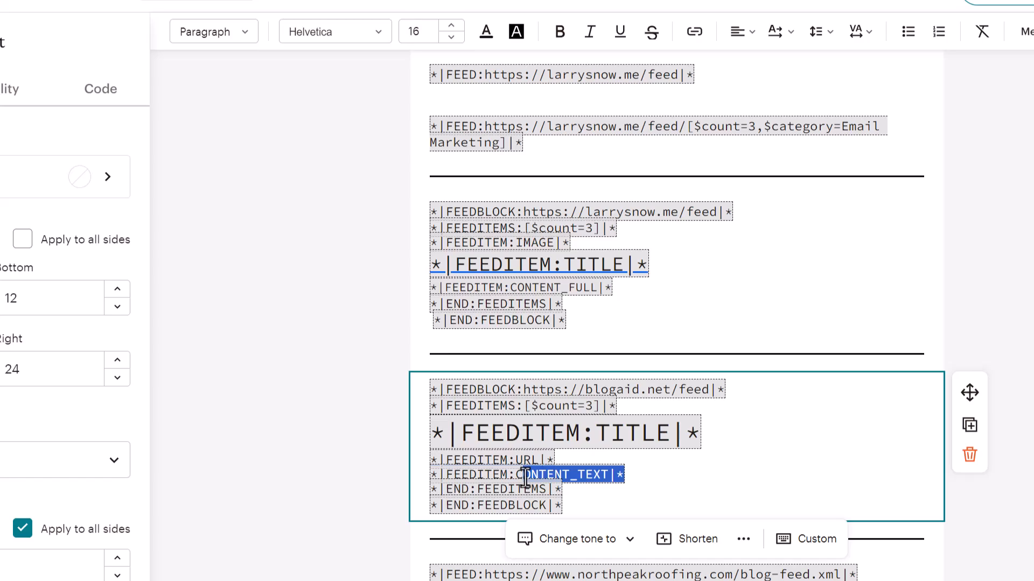
mouse_move(671, 489)
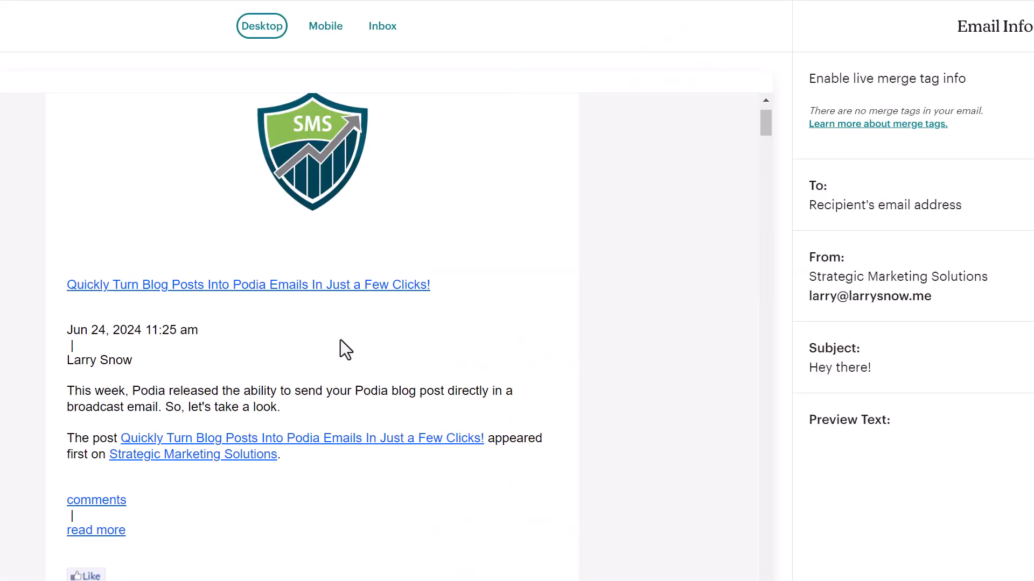
Check the blogaid.net and roofing feed posts in the Desktop preview, then close it.
scroll(down, 3)
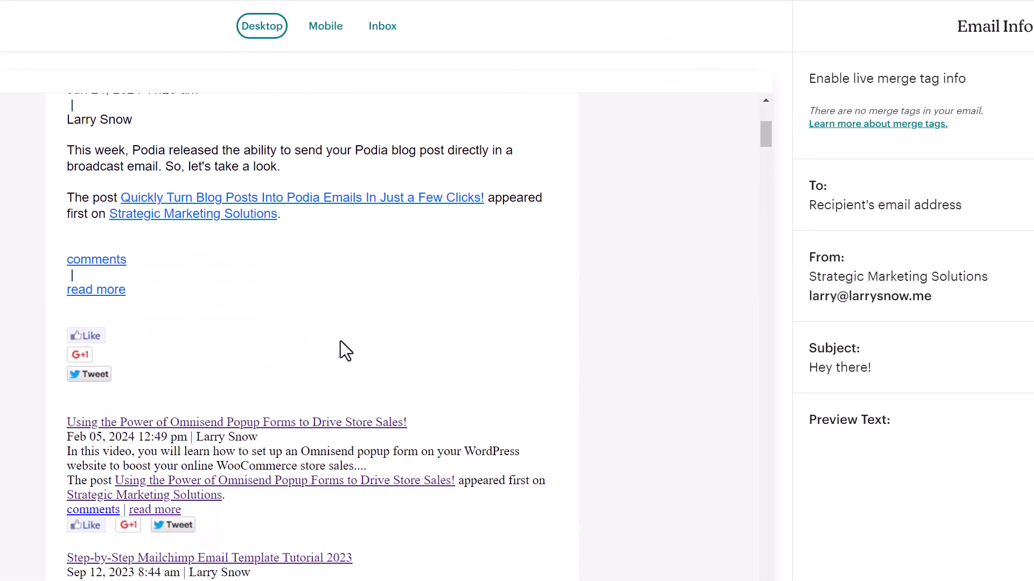
scroll(down, 3)
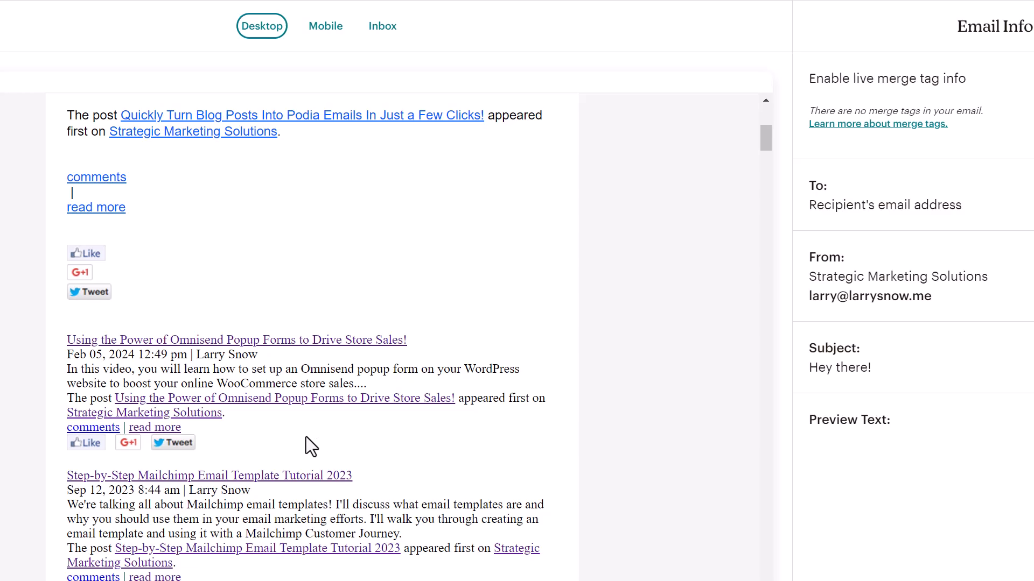
scroll(down, 3)
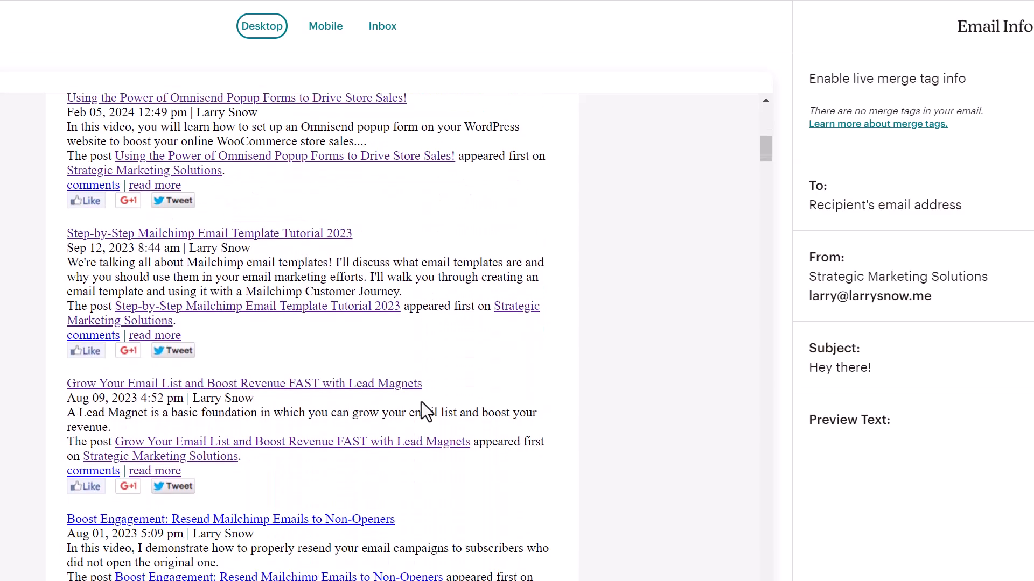
scroll(up, 3)
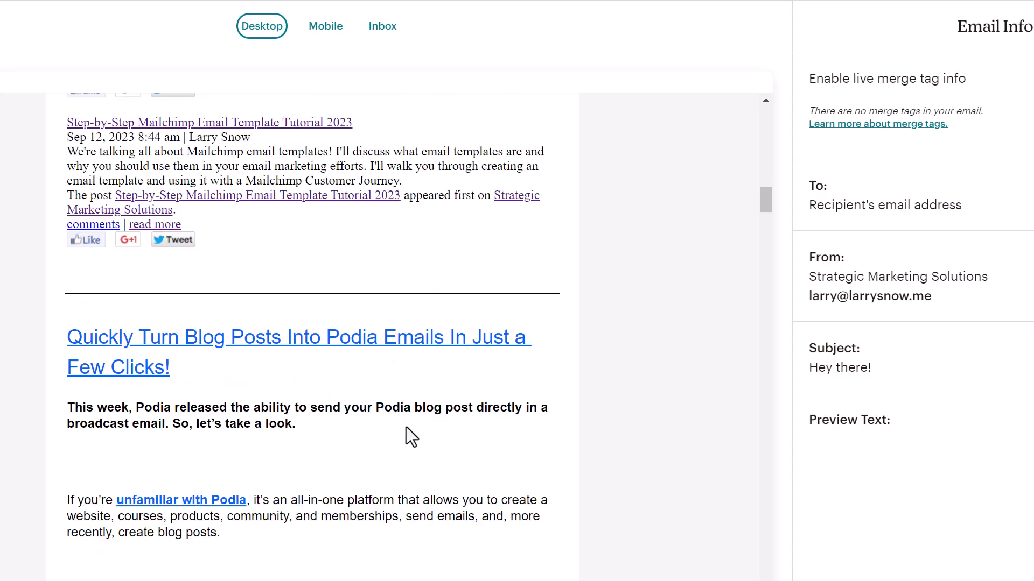
scroll(down, 3)
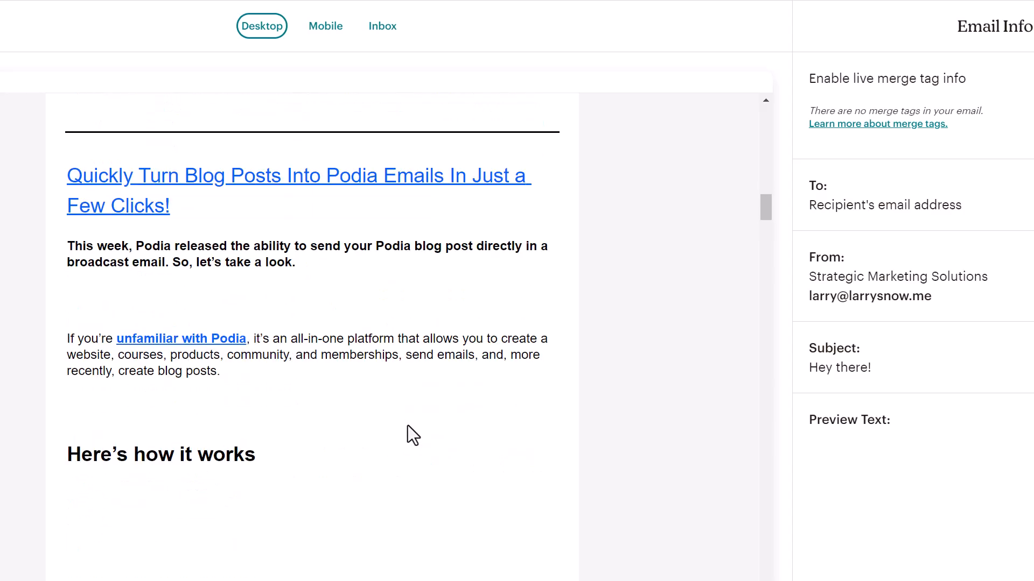
mouse_move(416, 338)
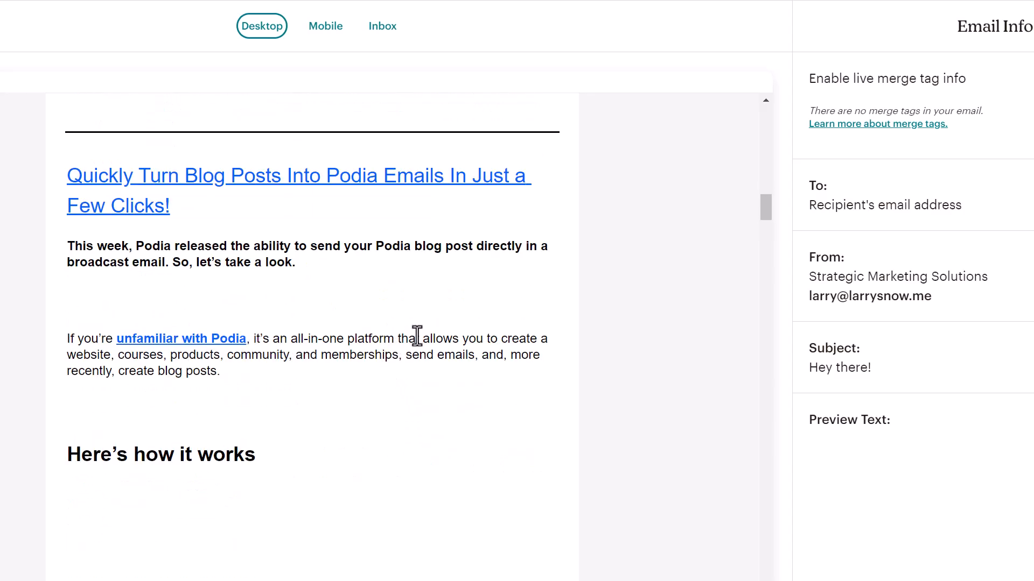
scroll(down, 3)
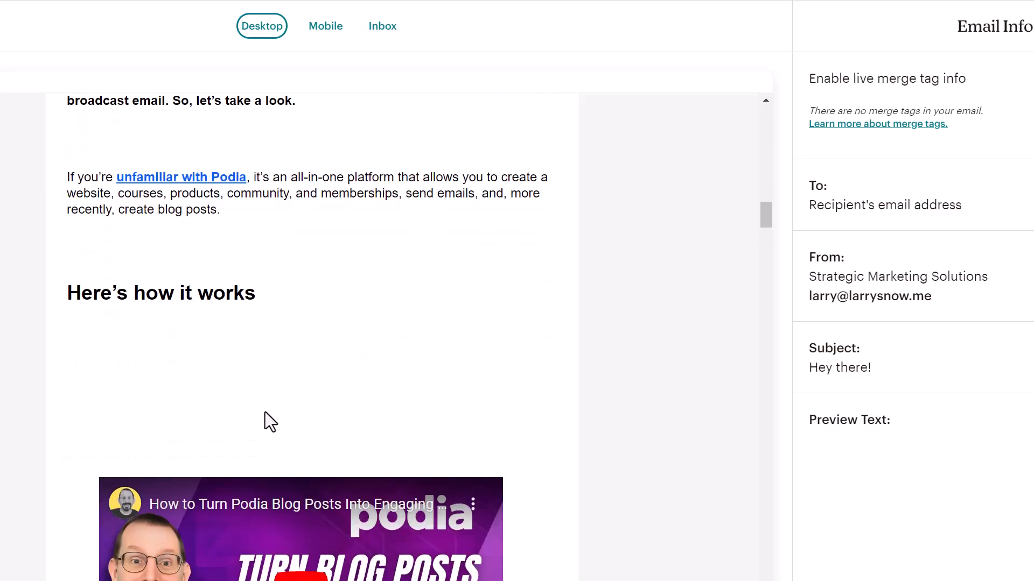
scroll(down, 3)
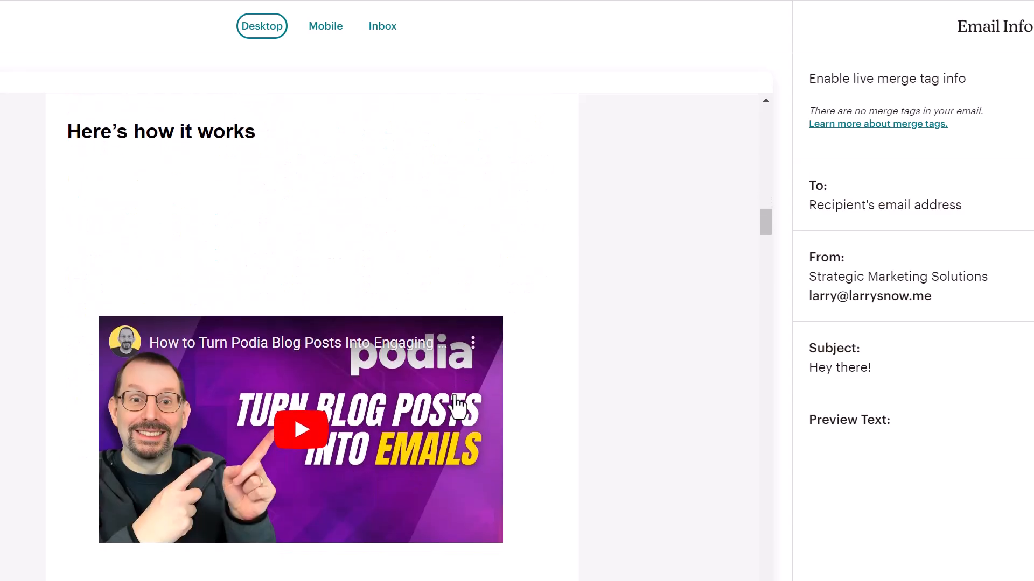
scroll(down, 3)
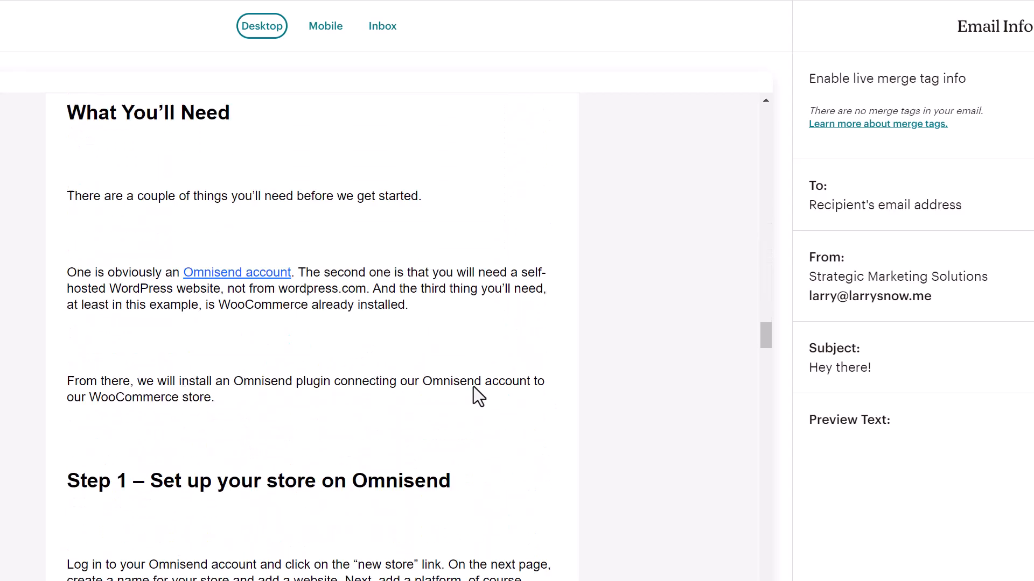
scroll(down, 3)
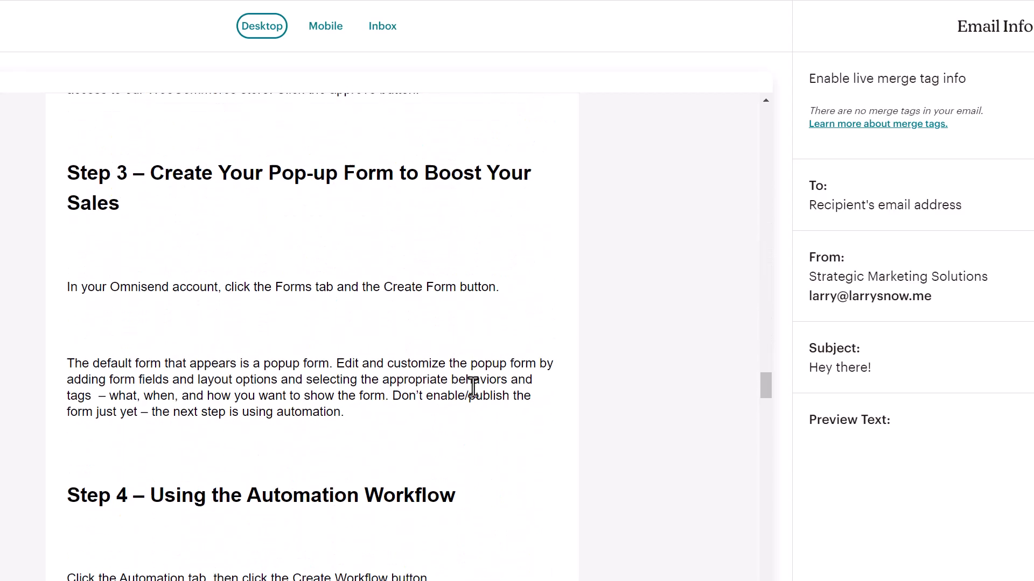
scroll(down, 3)
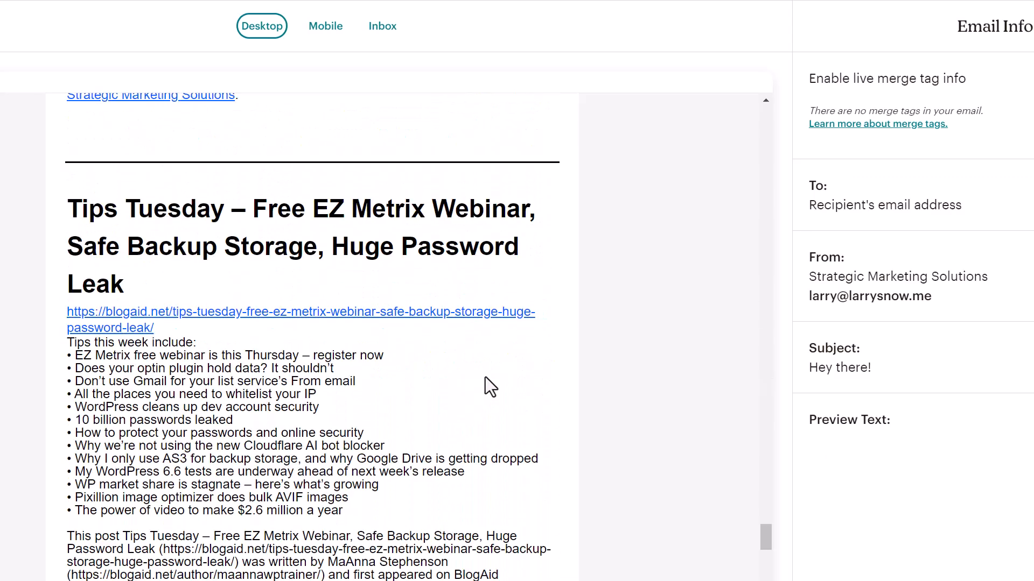
mouse_move(381, 515)
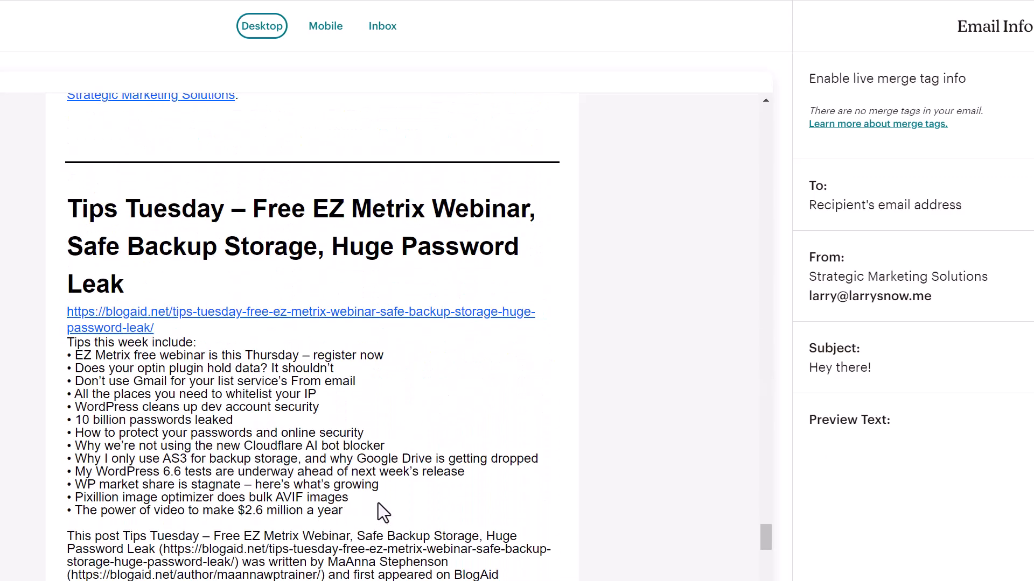
mouse_move(355, 519)
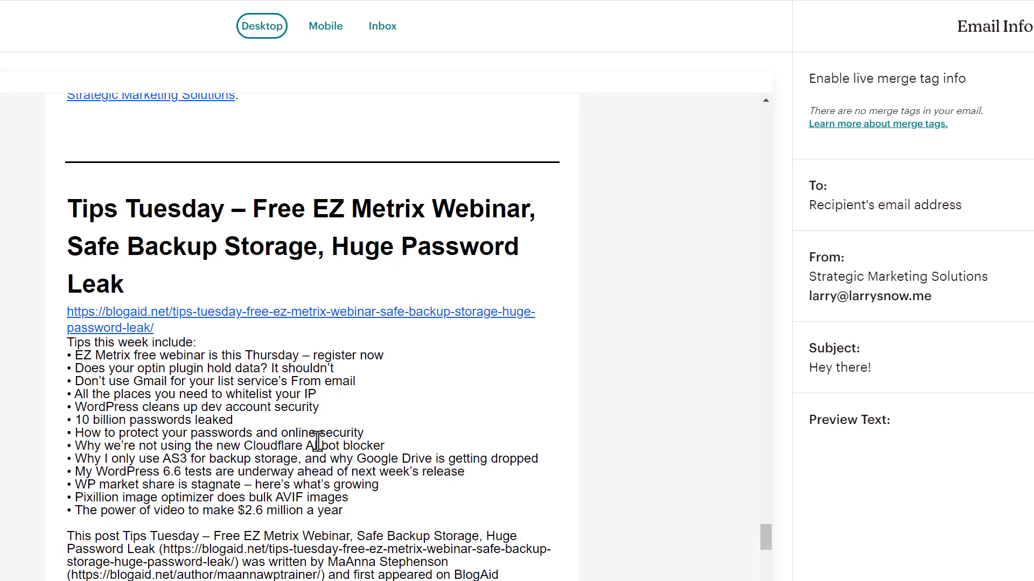
scroll(down, 3)
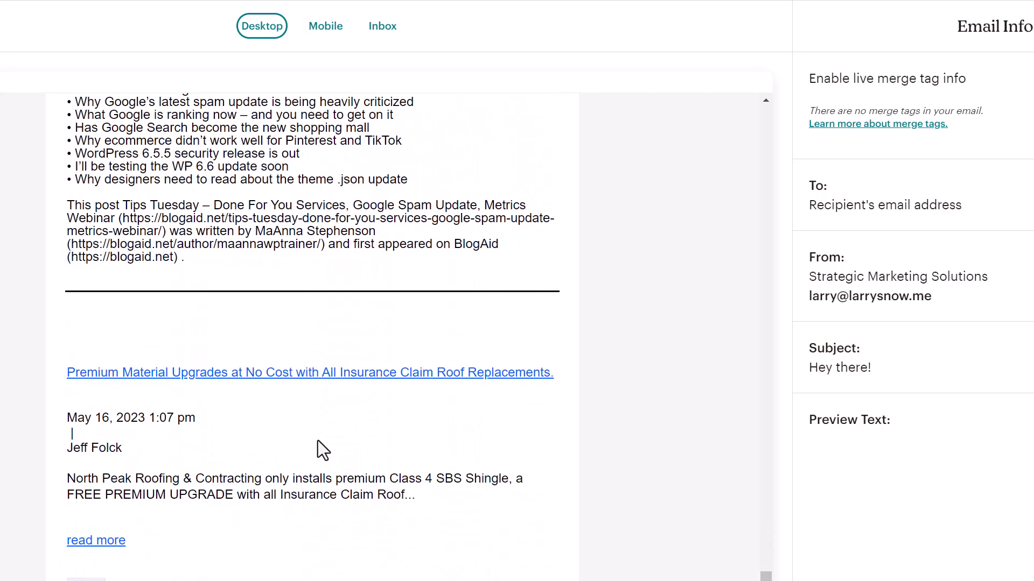
scroll(down, 3)
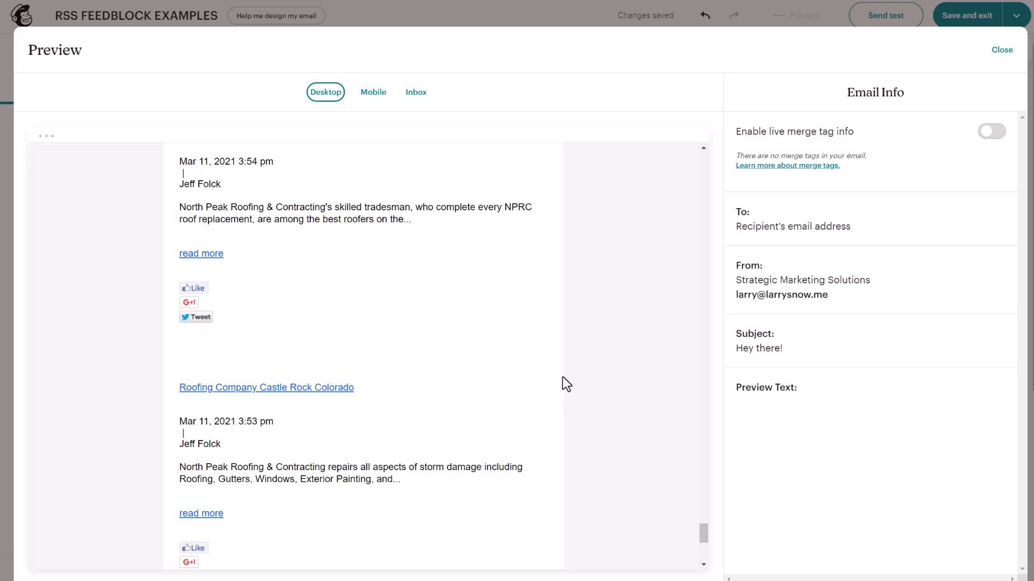
mouse_move(621, 228)
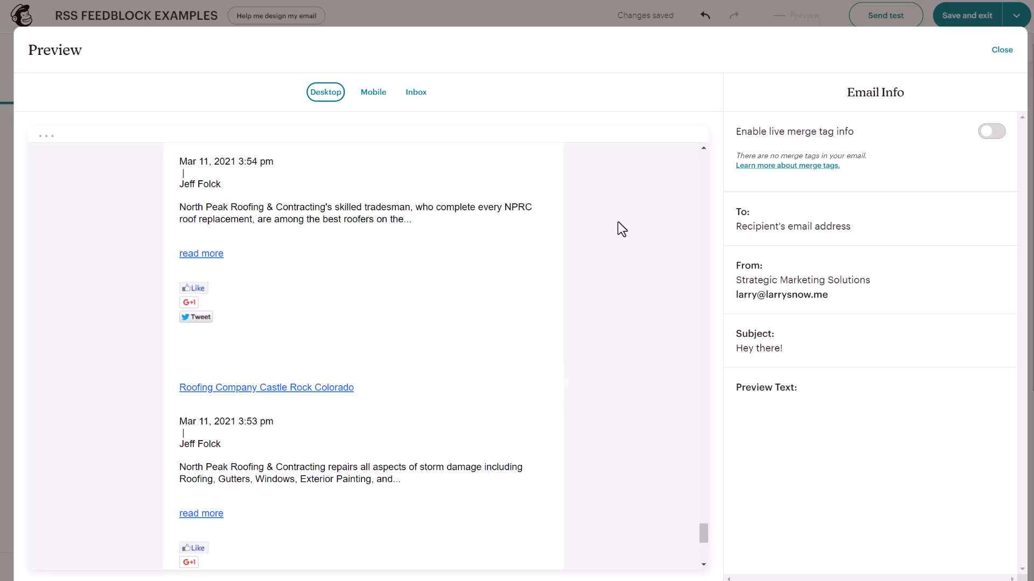
click(1001, 49)
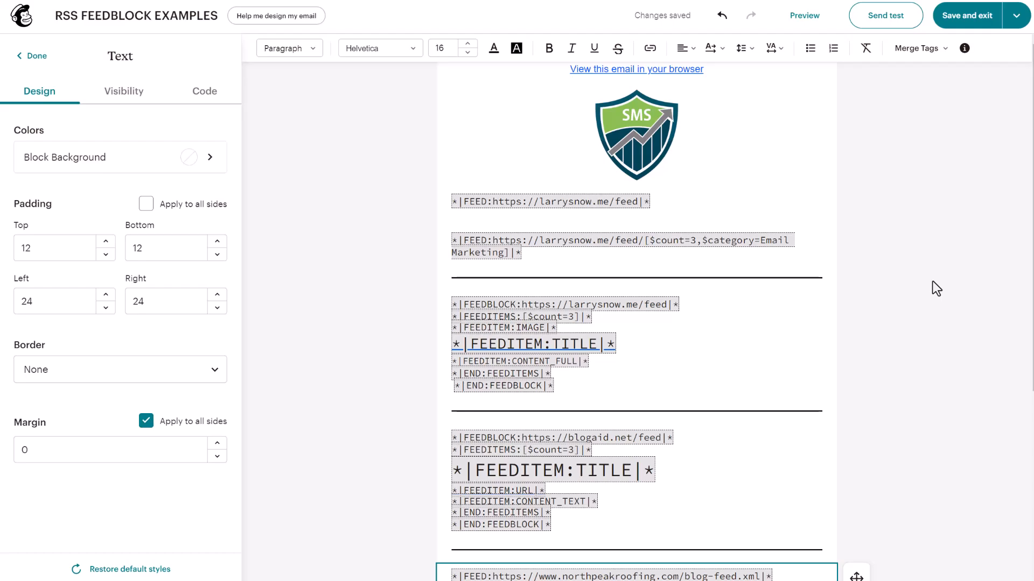
mouse_move(905, 270)
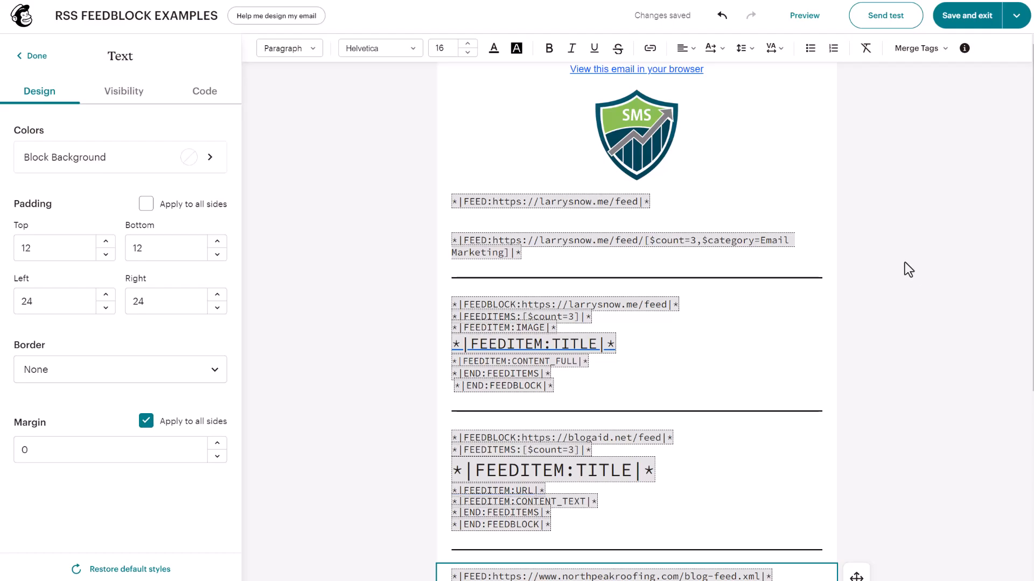
click(636, 138)
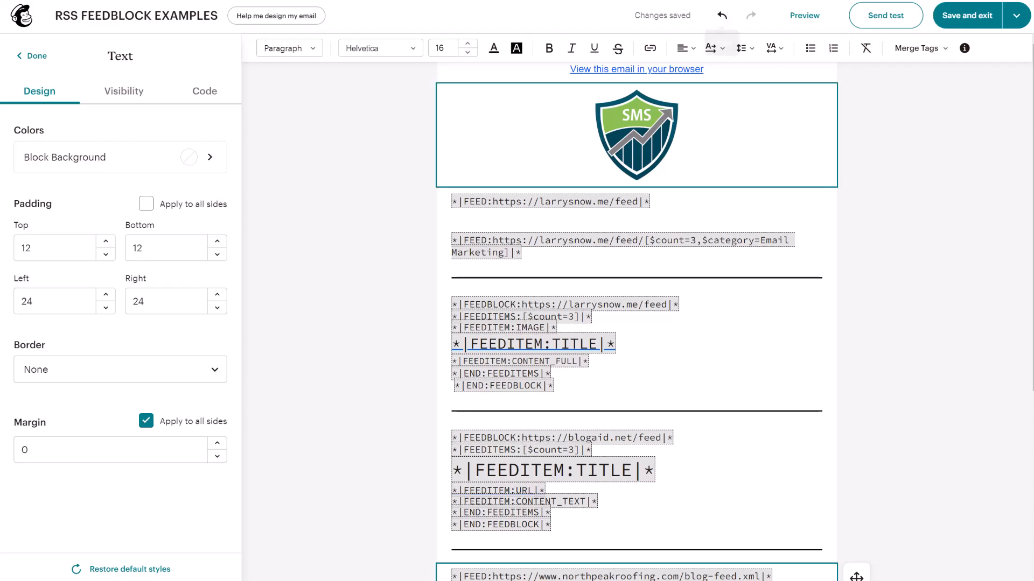